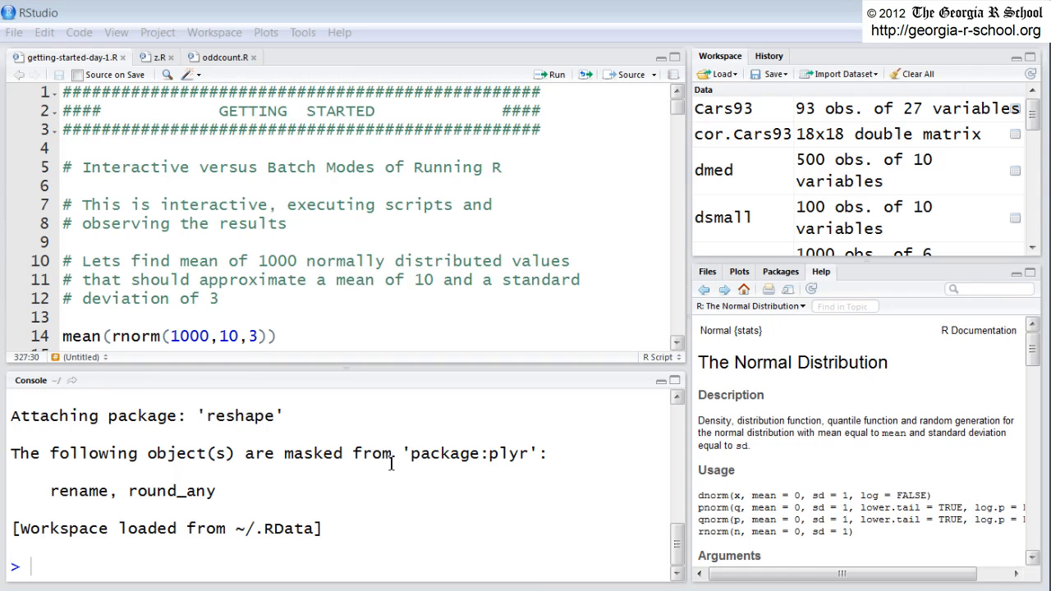
mouse_move(249, 573)
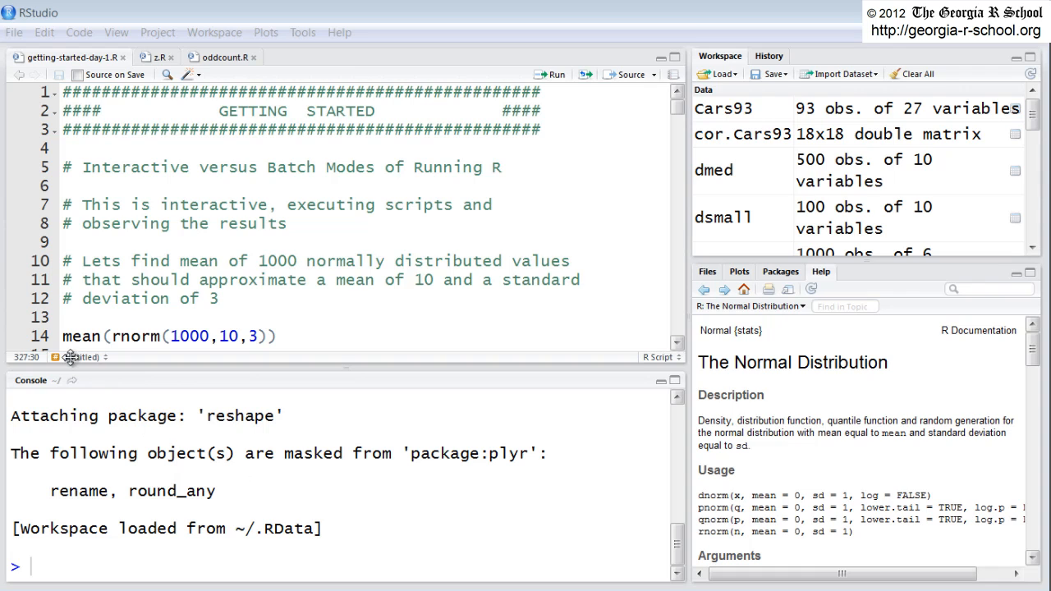
mouse_move(468, 24)
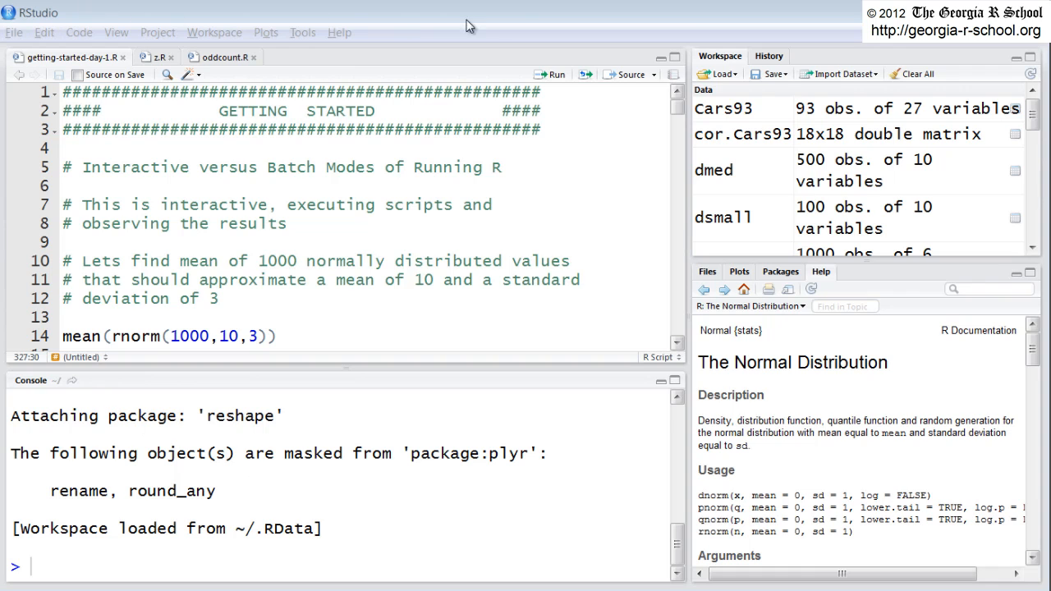
mouse_move(981, 562)
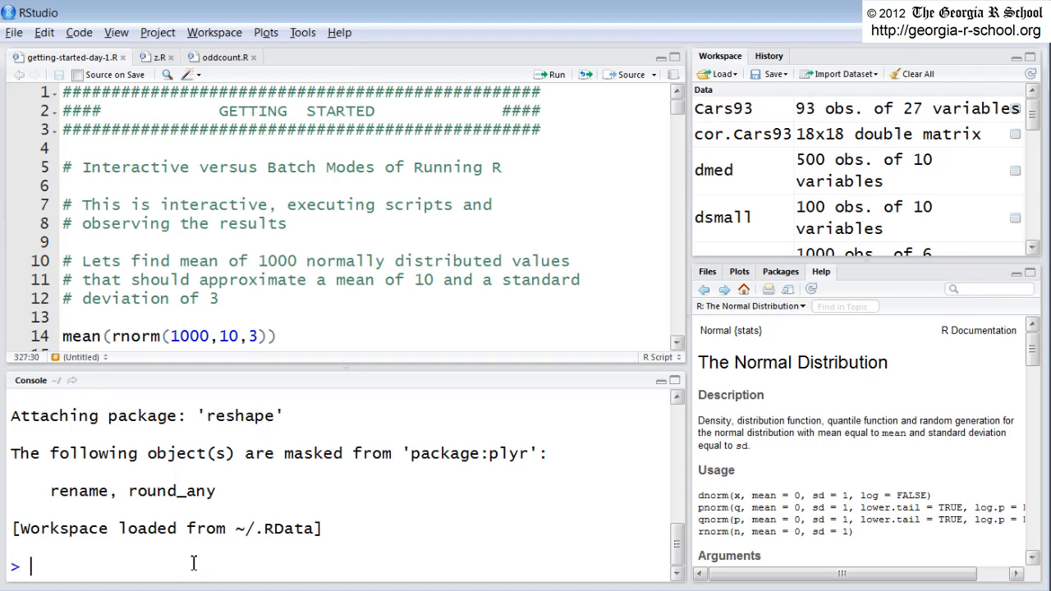
mouse_move(426, 538)
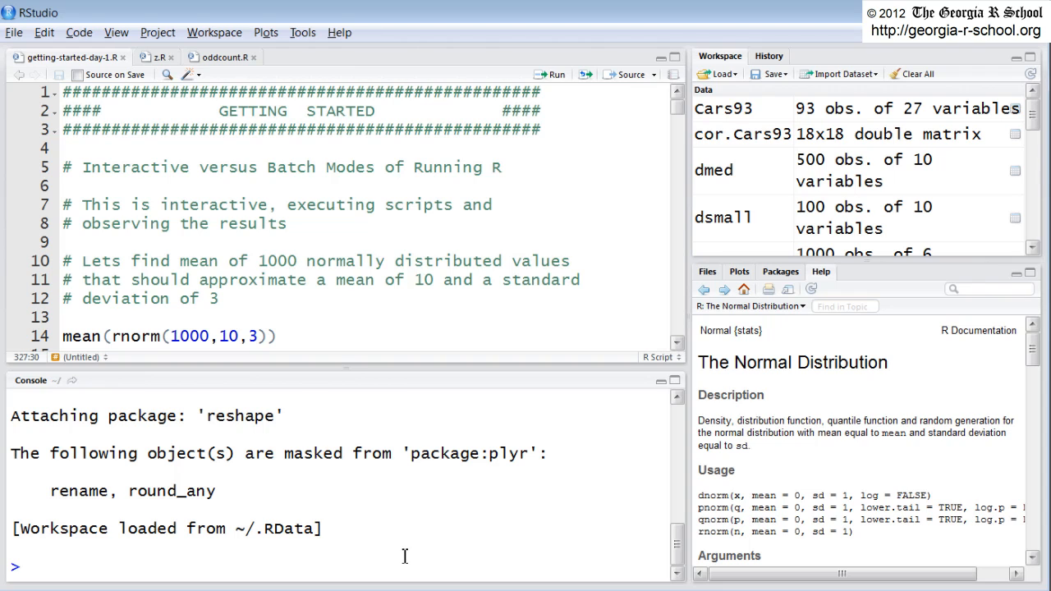
mouse_move(380, 492)
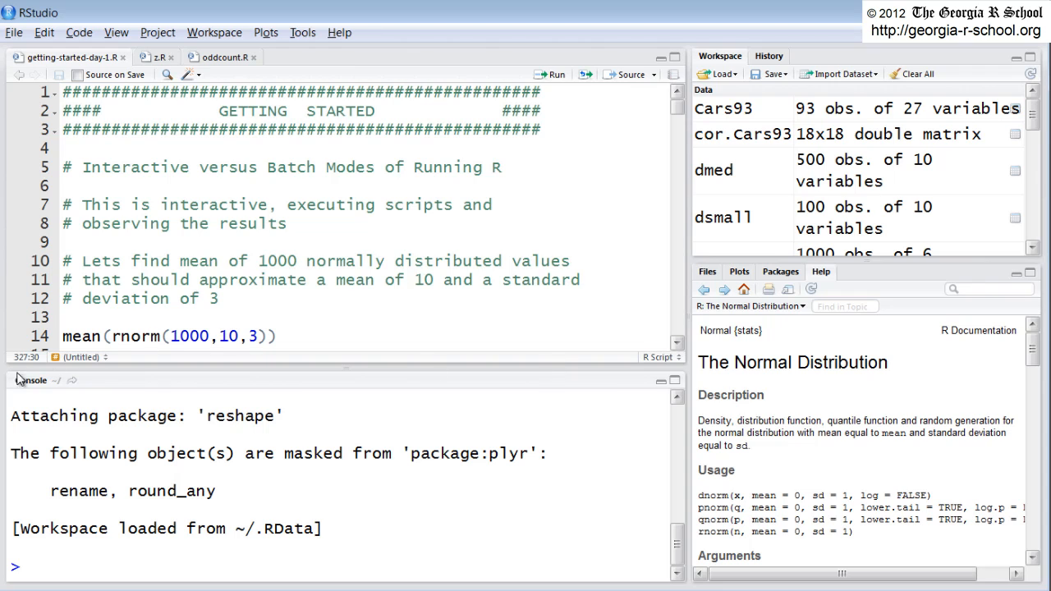
mouse_move(496, 560)
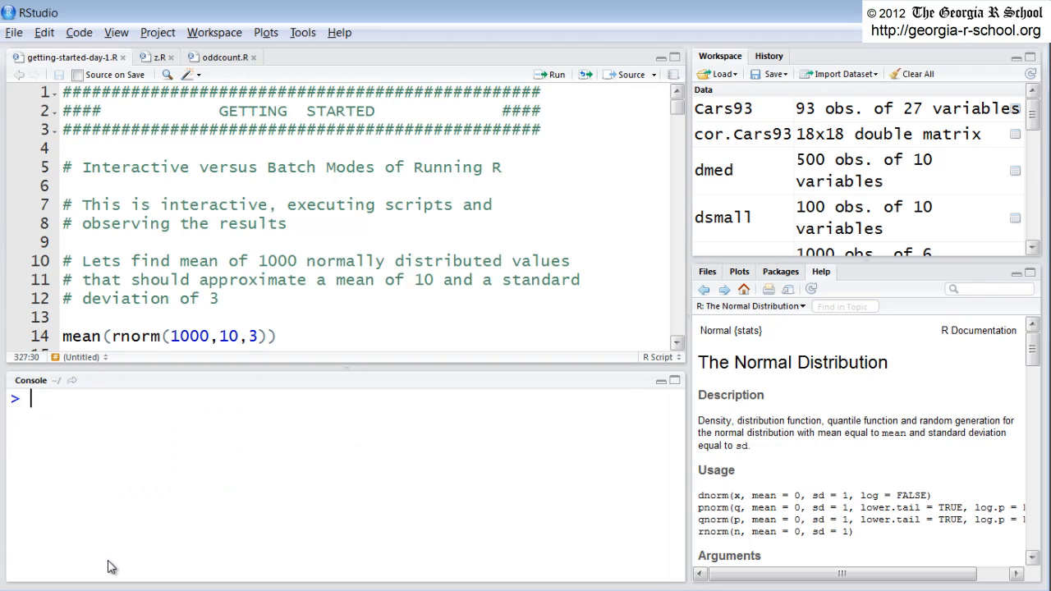
mouse_move(787, 151)
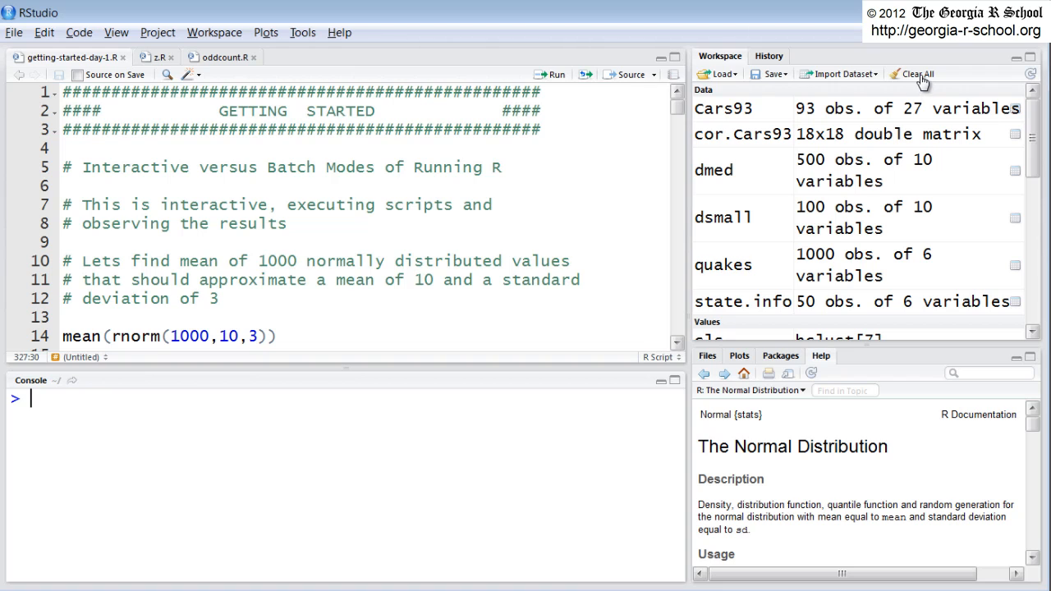
Clear all objects from the workspace and confirm the removal.
left_click(912, 74)
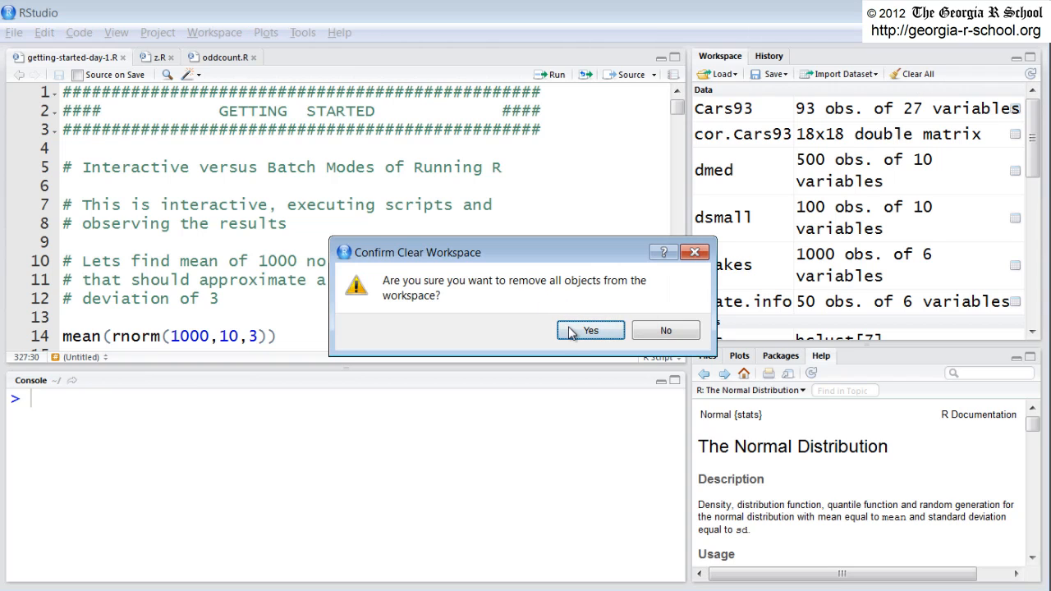
left_click(589, 330)
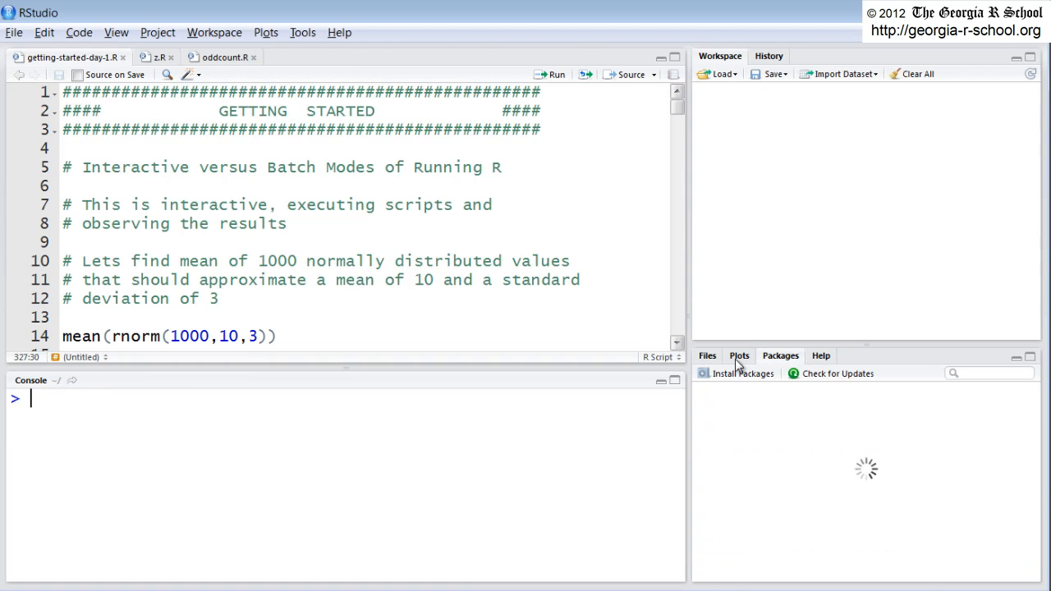
Switch through the Plots pane to the Files pane listing the home folder.
left_click(779, 355)
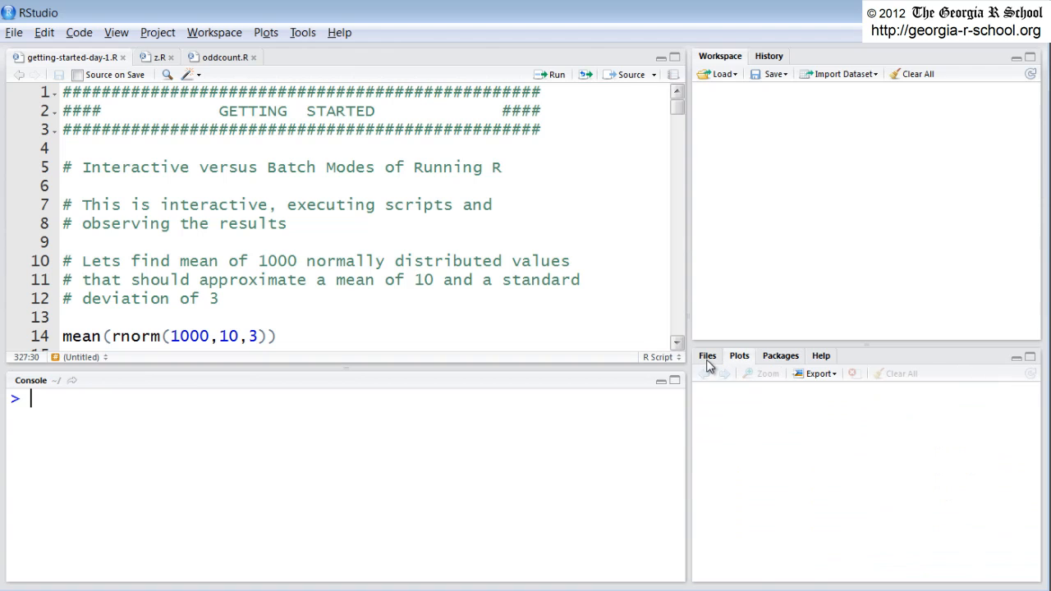
left_click(706, 355)
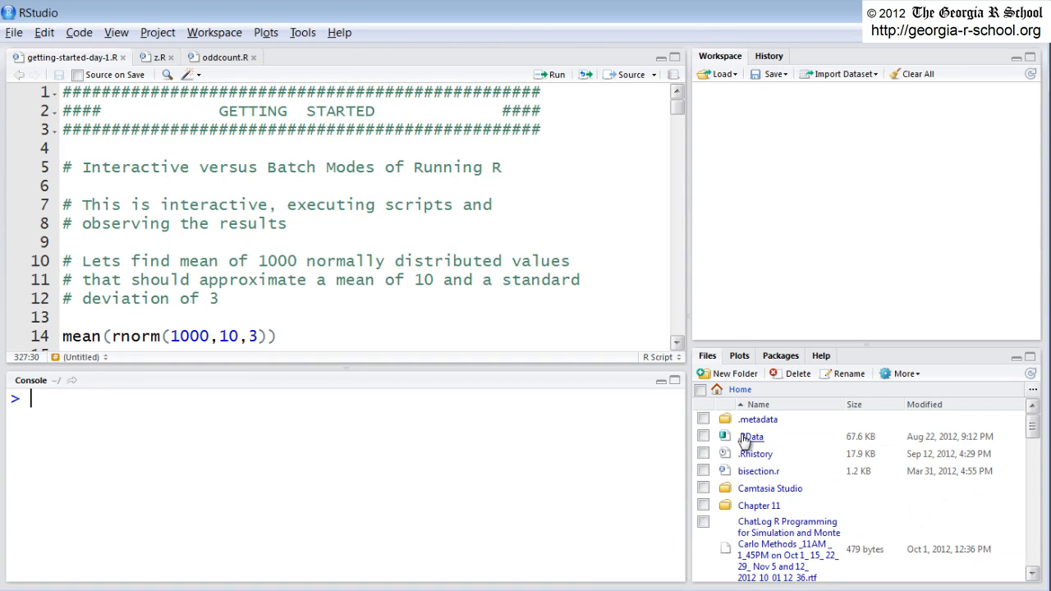
mouse_move(731, 479)
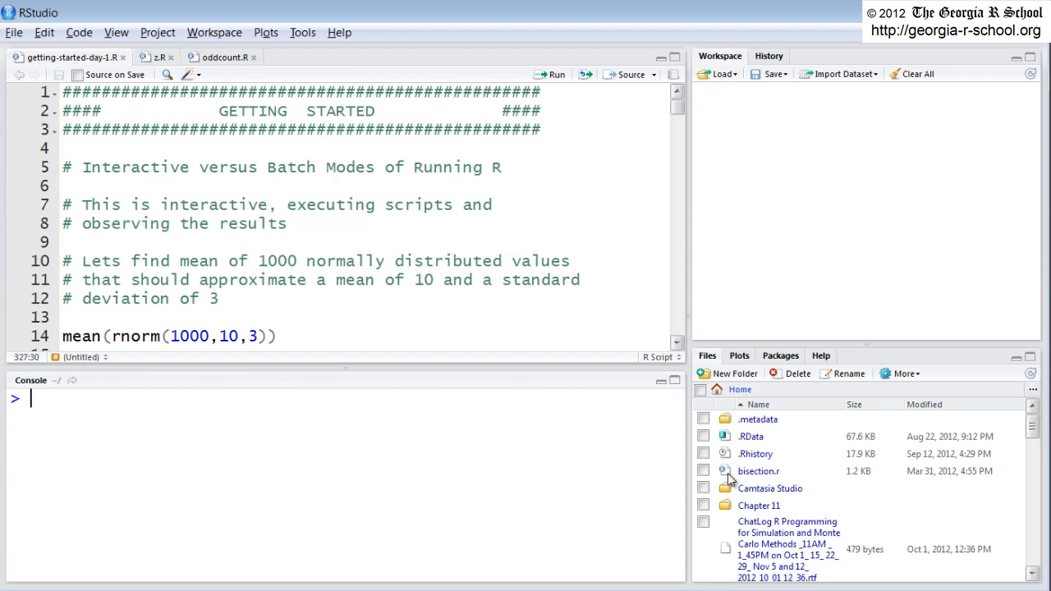
mouse_move(762, 501)
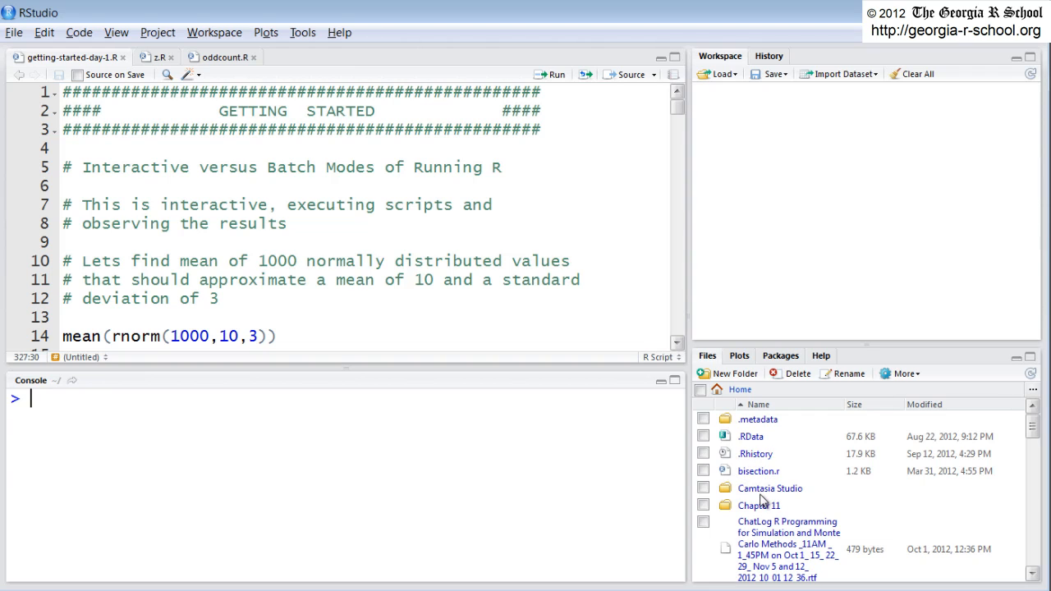
left_click(703, 505)
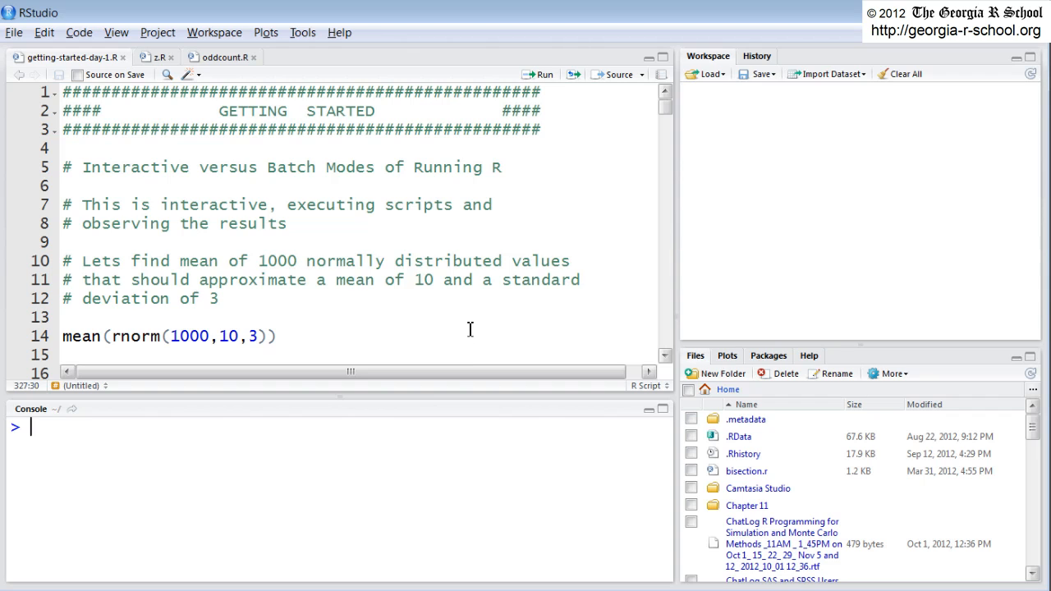
mouse_move(457, 227)
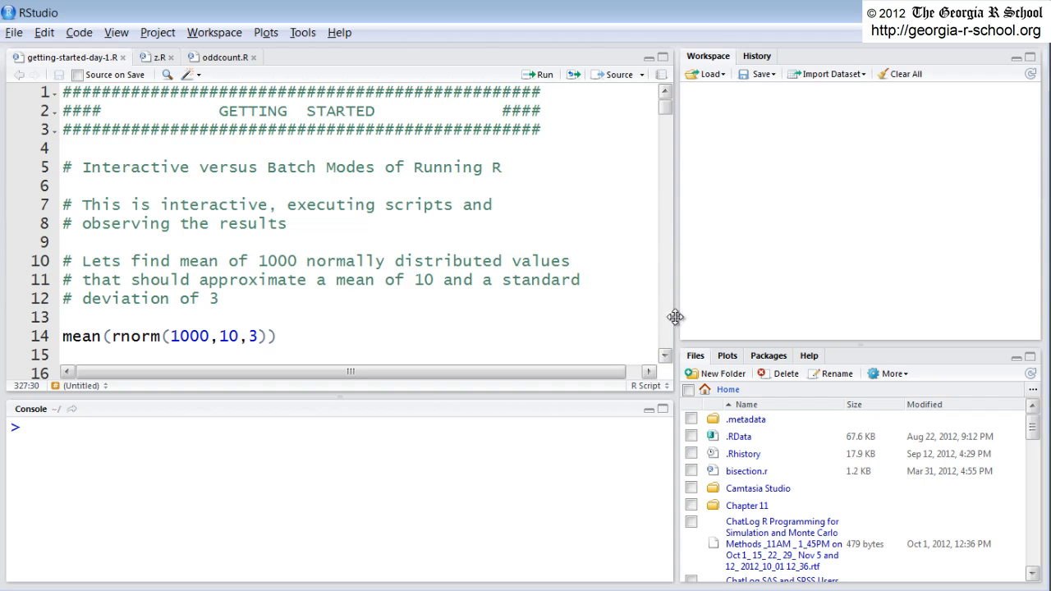
mouse_move(621, 407)
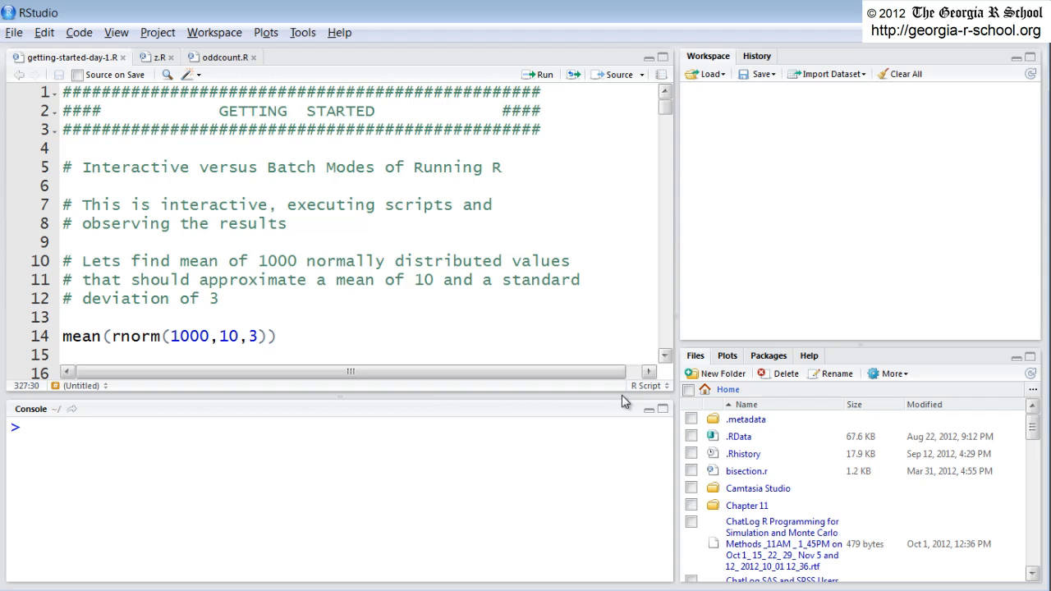
mouse_move(620, 356)
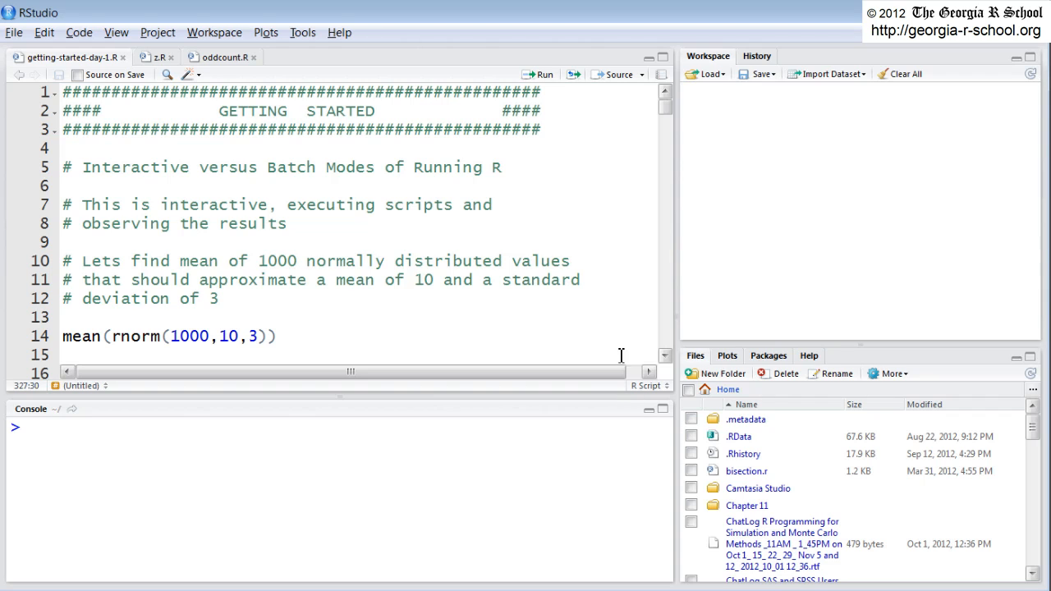
mouse_move(286, 168)
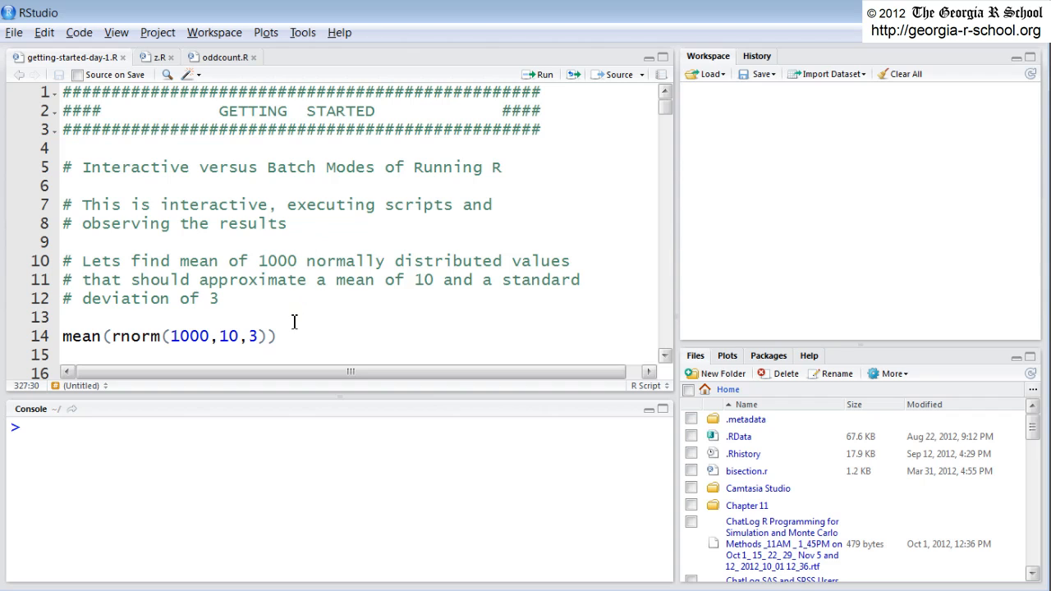
mouse_move(211, 320)
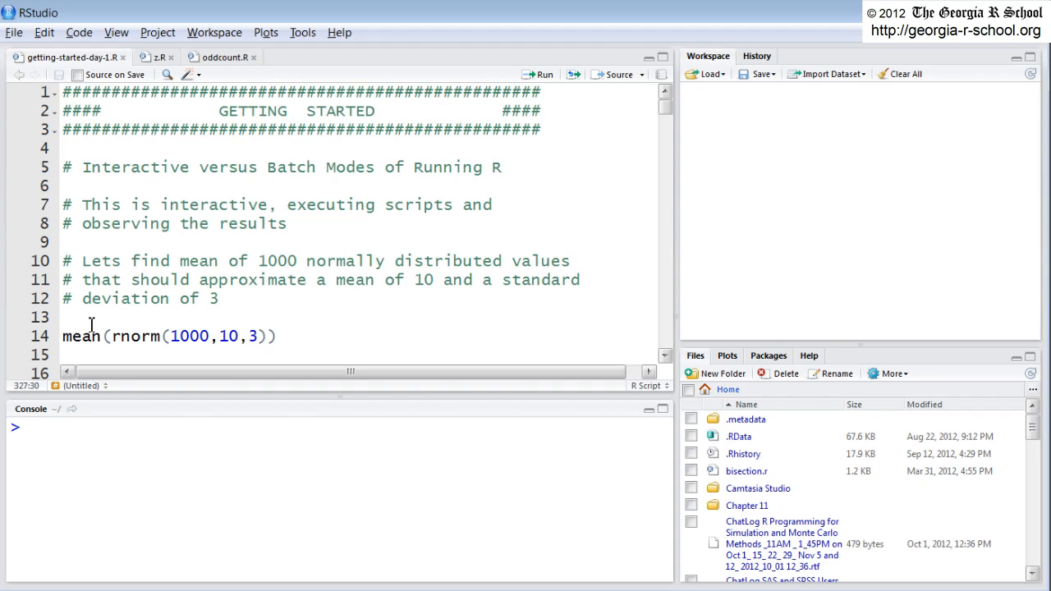
mouse_move(665, 387)
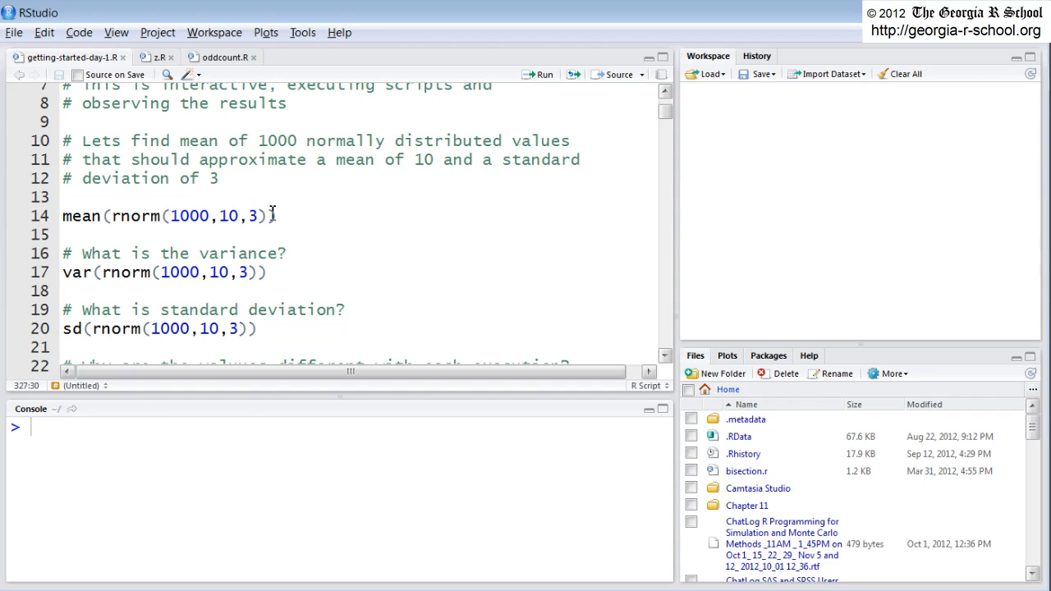
mouse_move(197, 215)
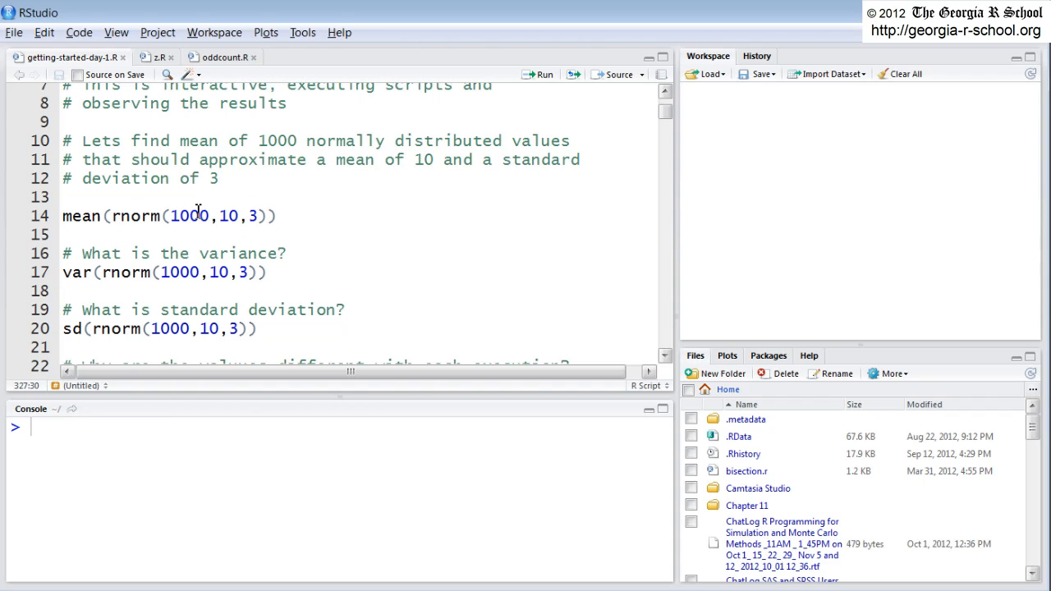
mouse_move(203, 230)
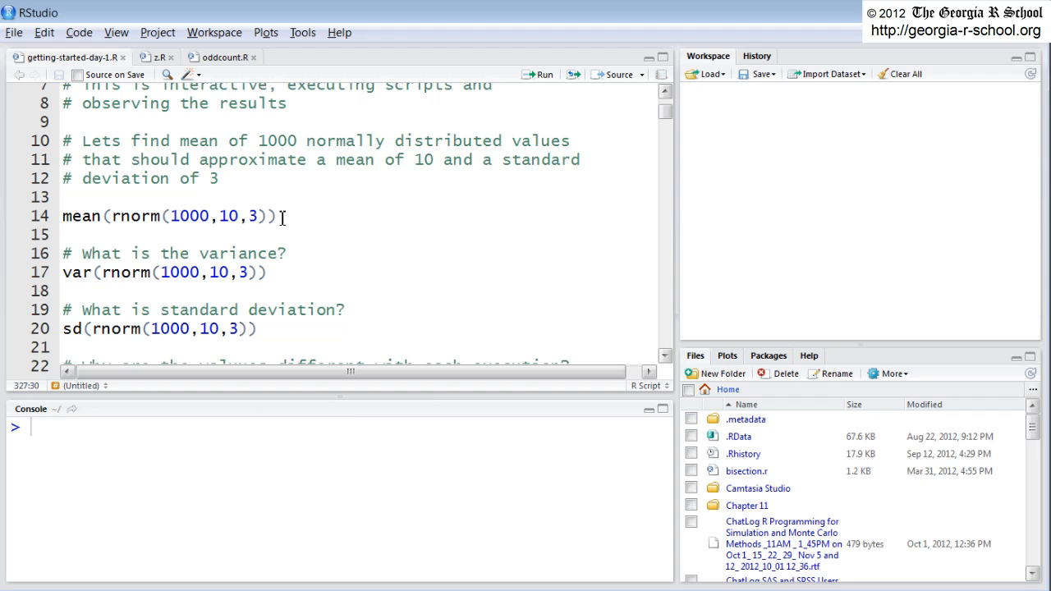
mouse_move(190, 217)
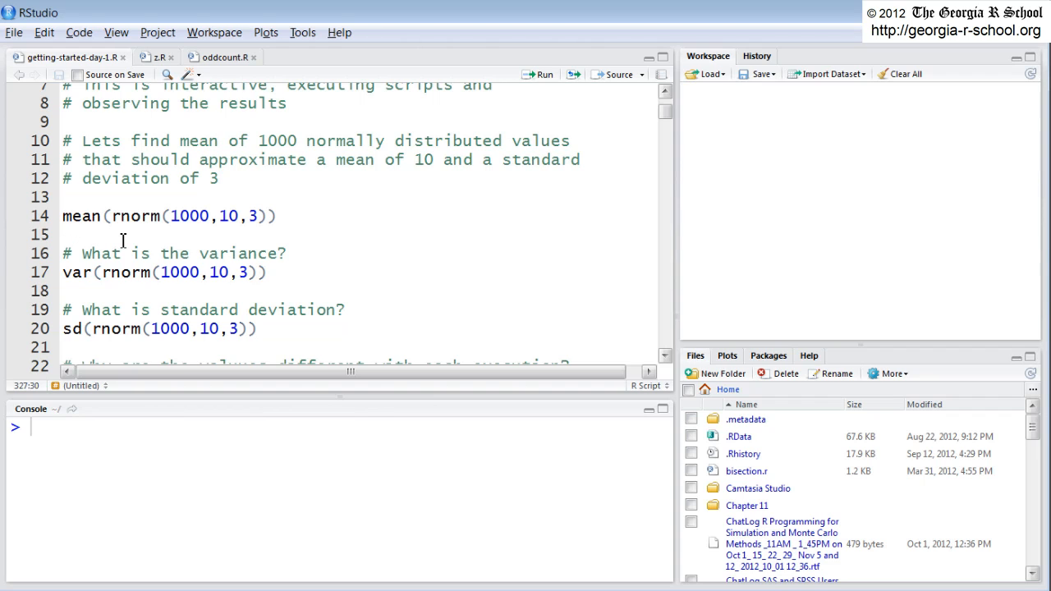
mouse_move(237, 246)
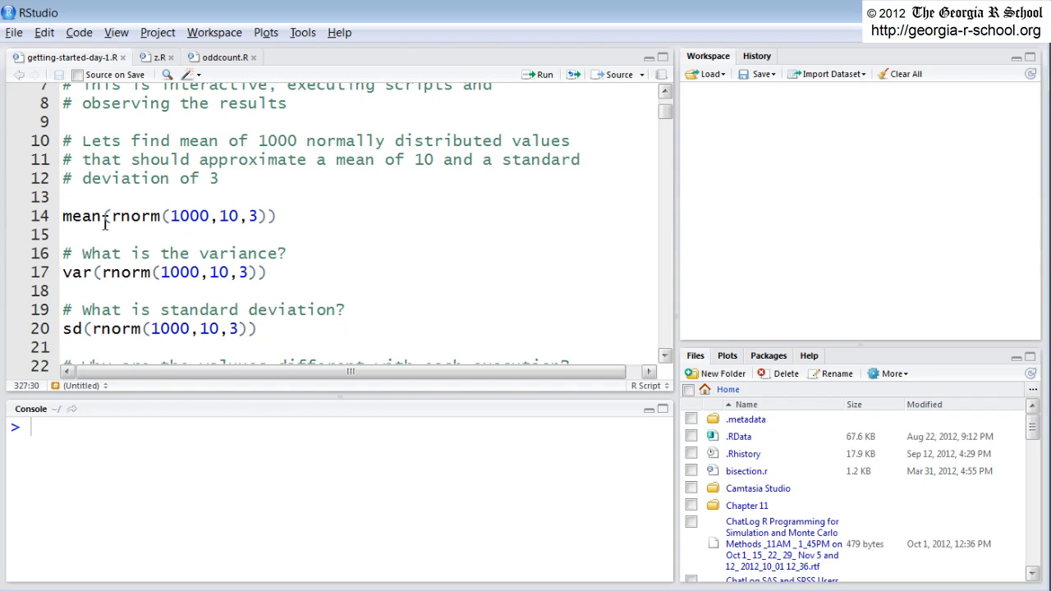
mouse_move(156, 217)
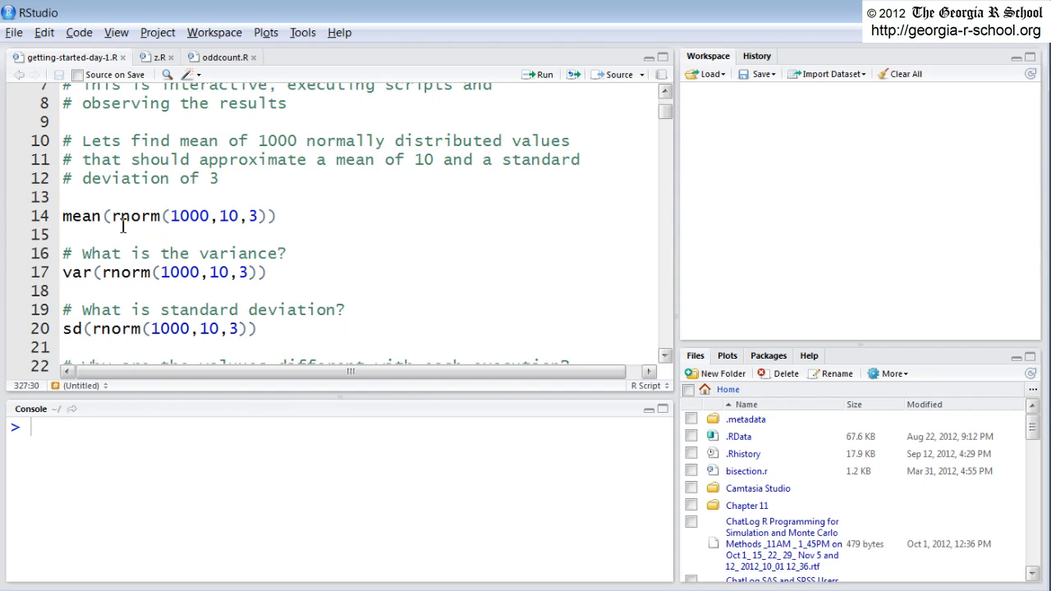
mouse_move(125, 220)
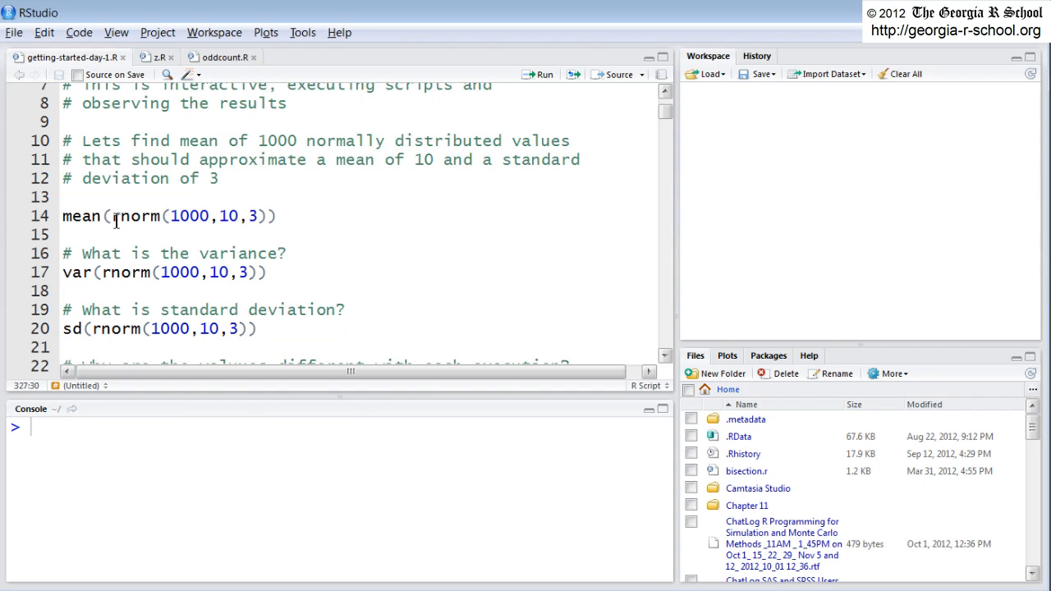
mouse_move(140, 217)
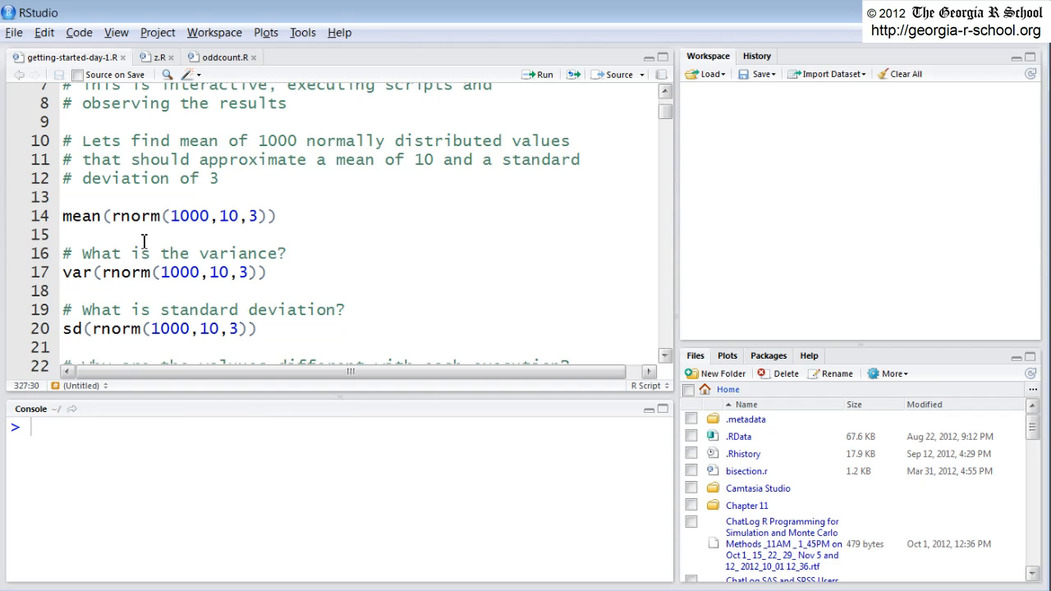
mouse_move(158, 223)
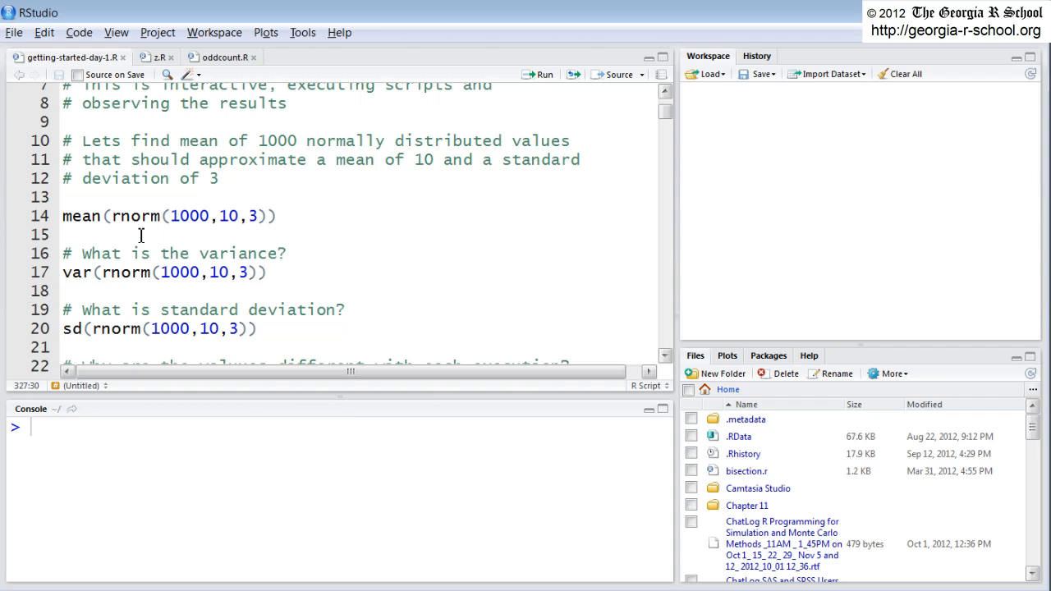
left_click(243, 195)
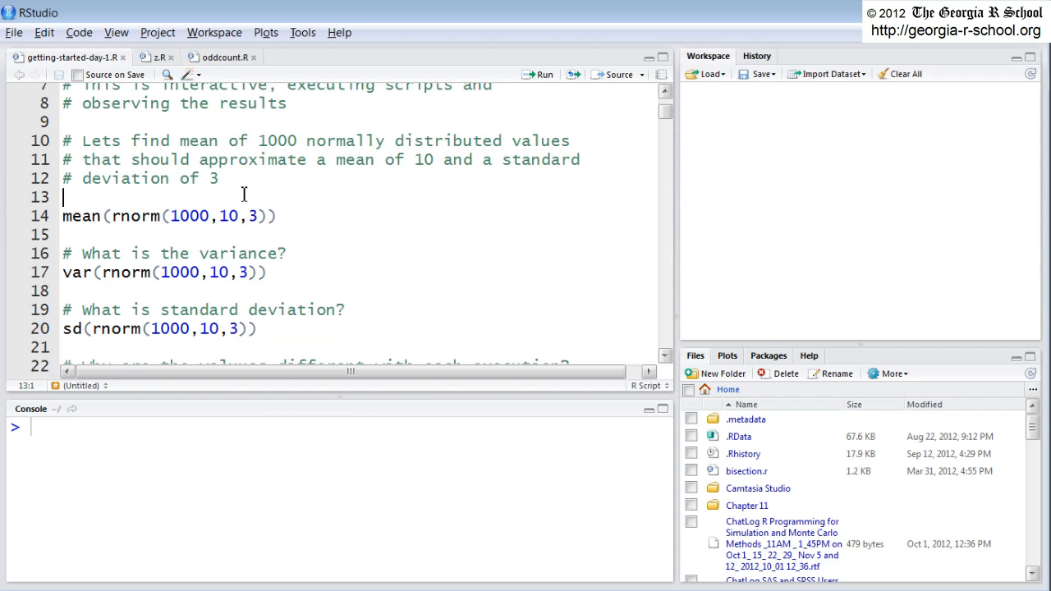
mouse_move(376, 204)
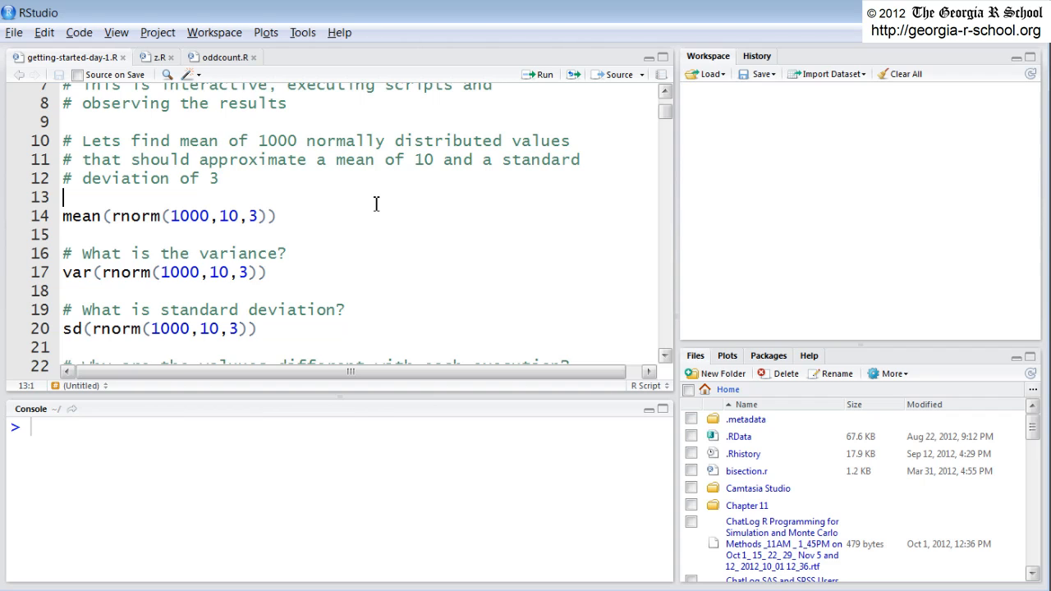
Add a ?rnorm line above the mean calculation and read the Normal Distribution help.
type("?rnor")
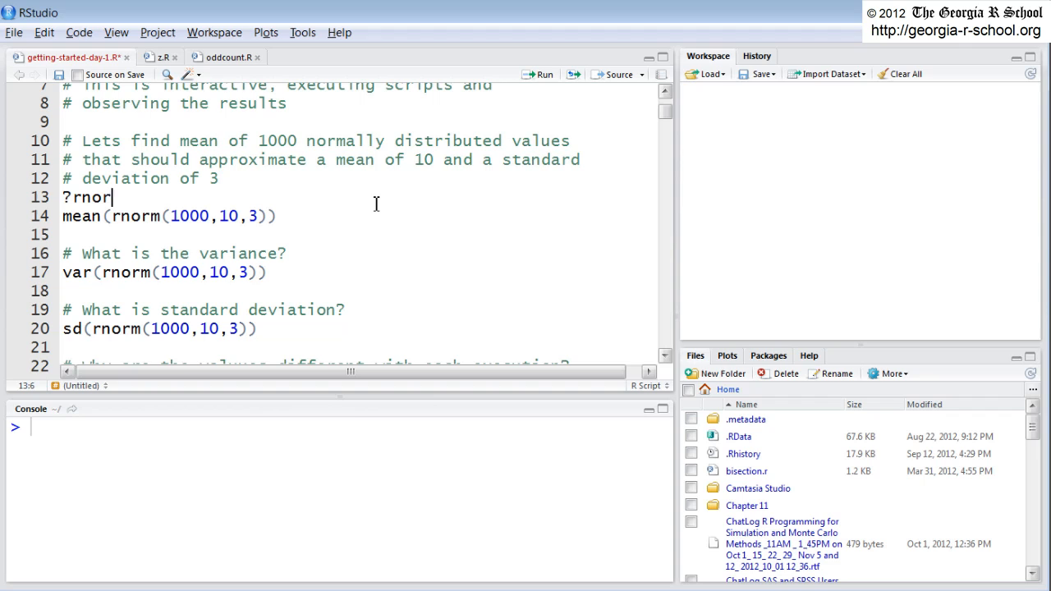
type("m")
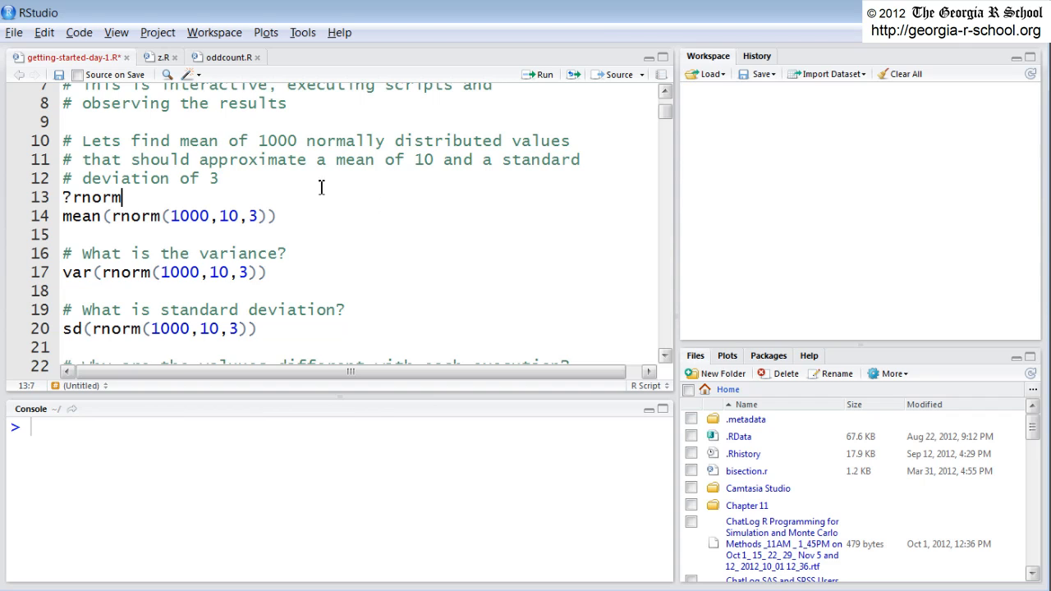
mouse_move(526, 95)
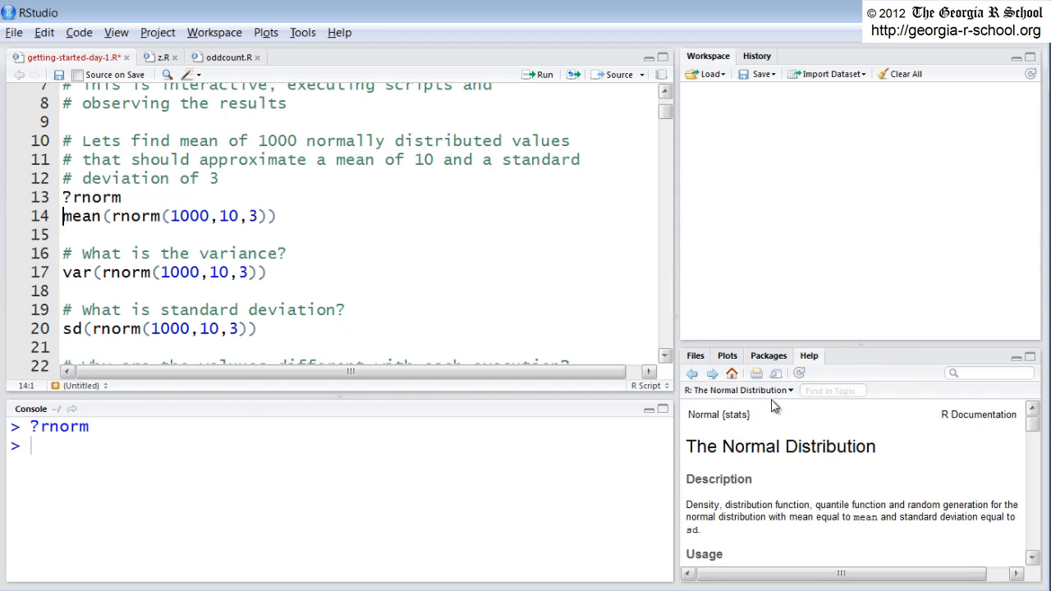
mouse_move(767, 345)
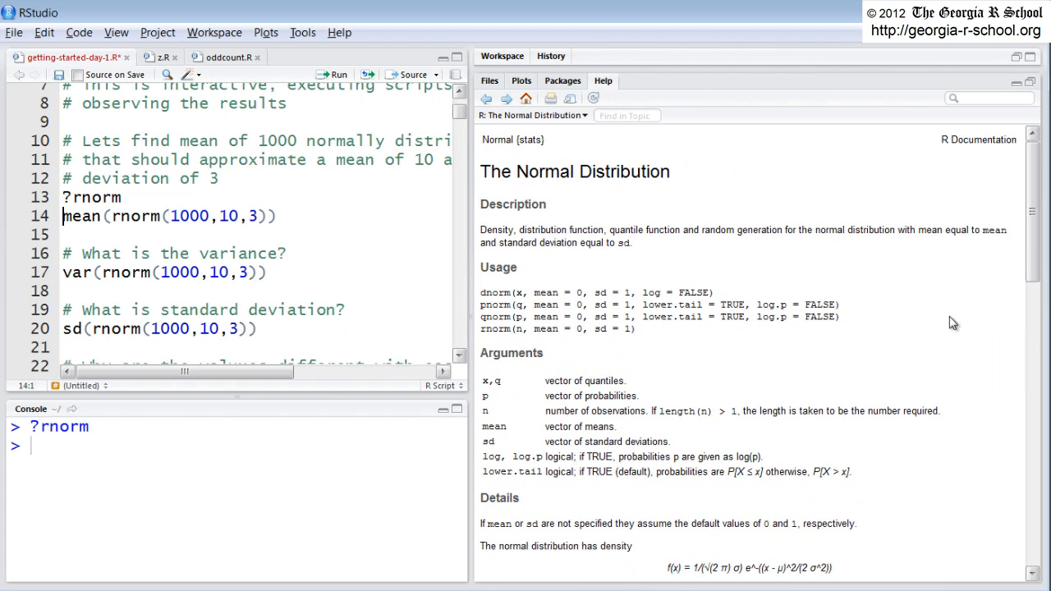
scroll("down", 3)
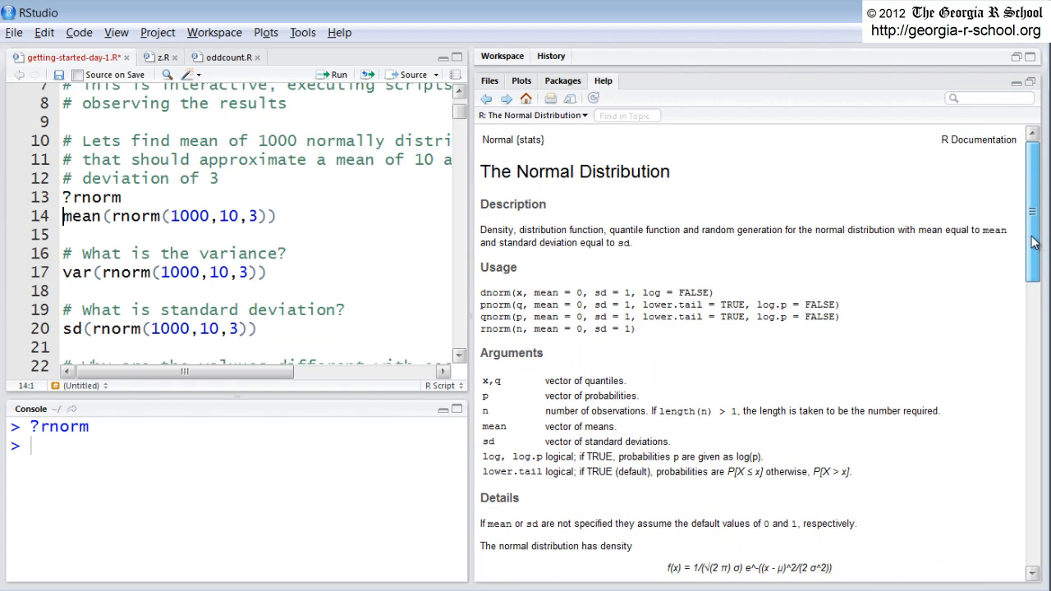
mouse_move(949, 494)
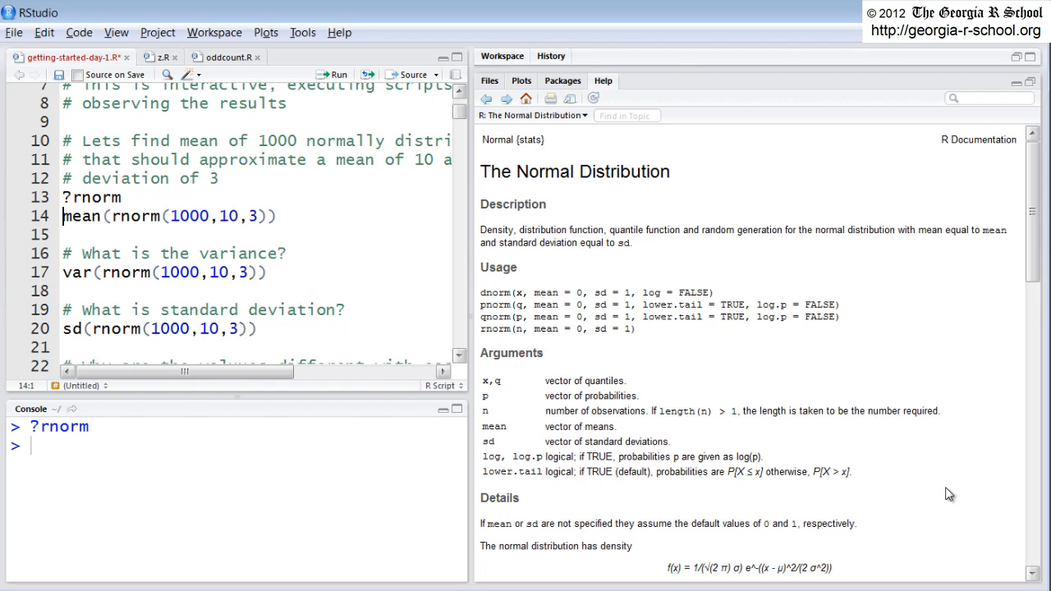
mouse_move(256, 394)
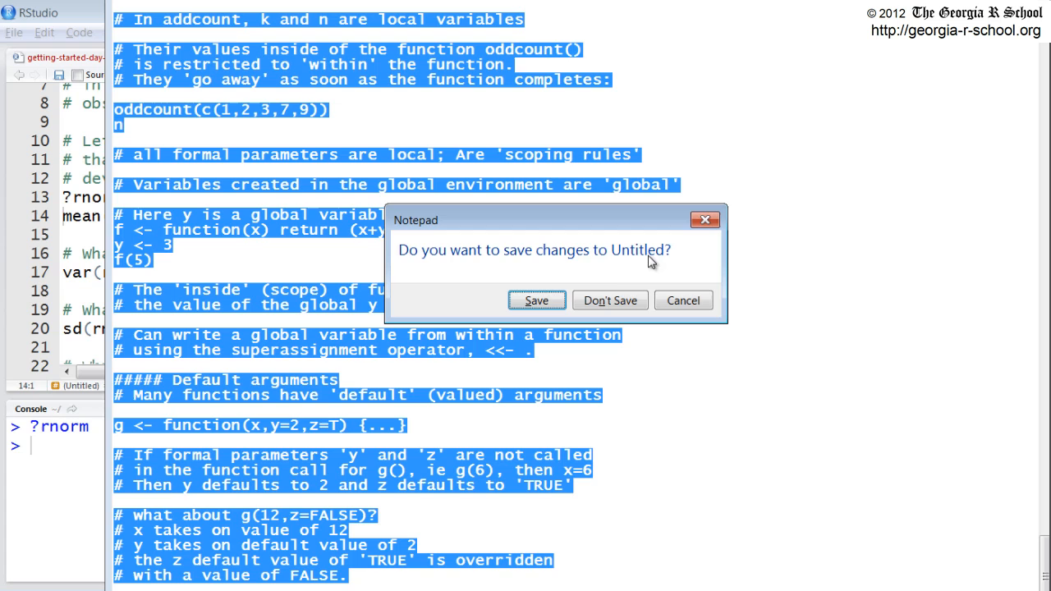
Discard the unsaved Notepad notes via Don't Save.
left_click(609, 299)
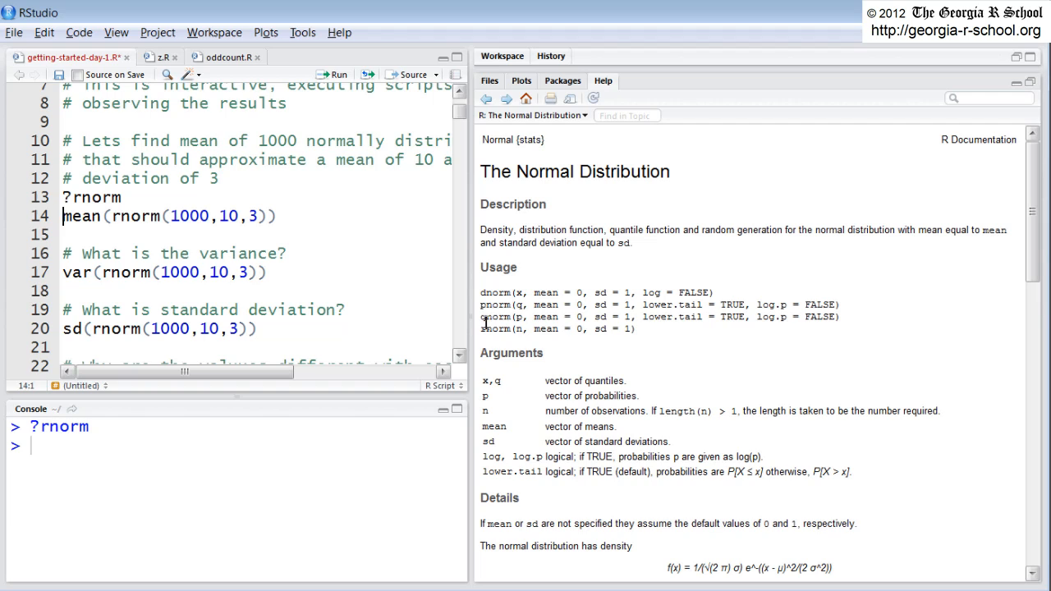
mouse_move(519, 337)
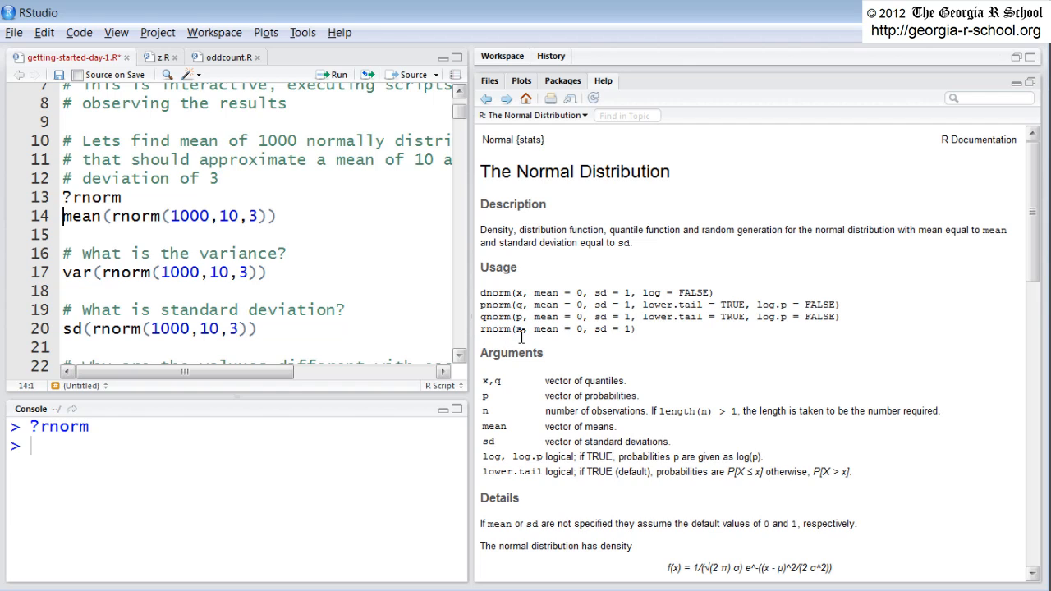
mouse_move(486, 228)
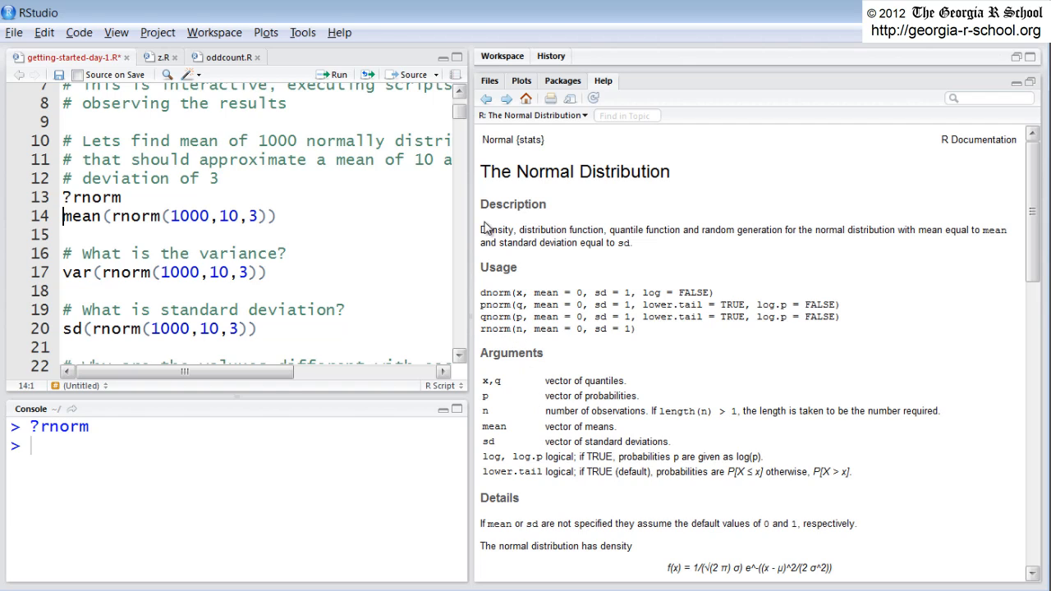
mouse_move(548, 243)
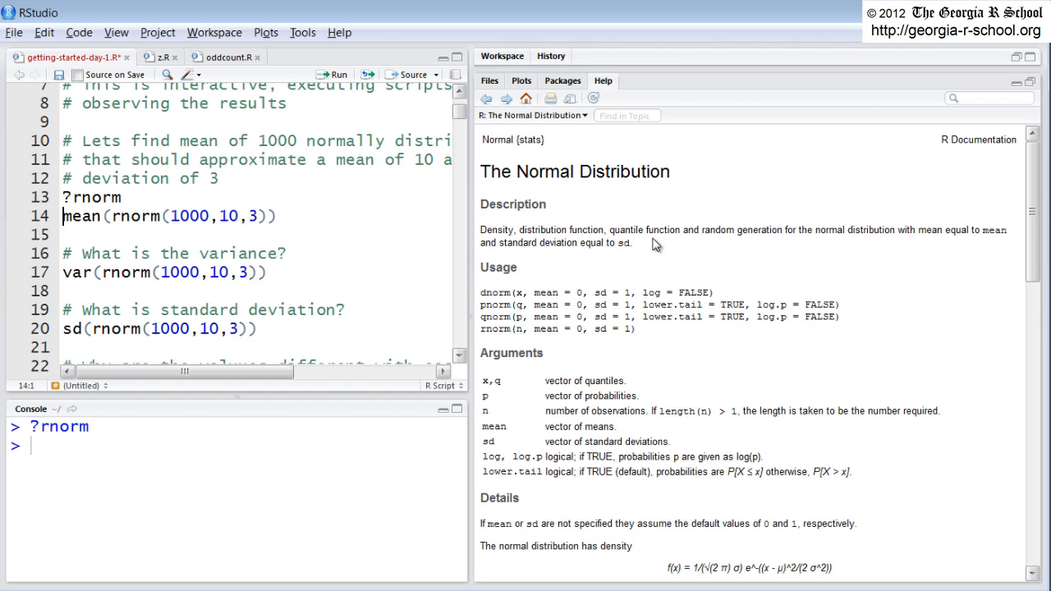
left_click_drag(702, 230, 758, 230)
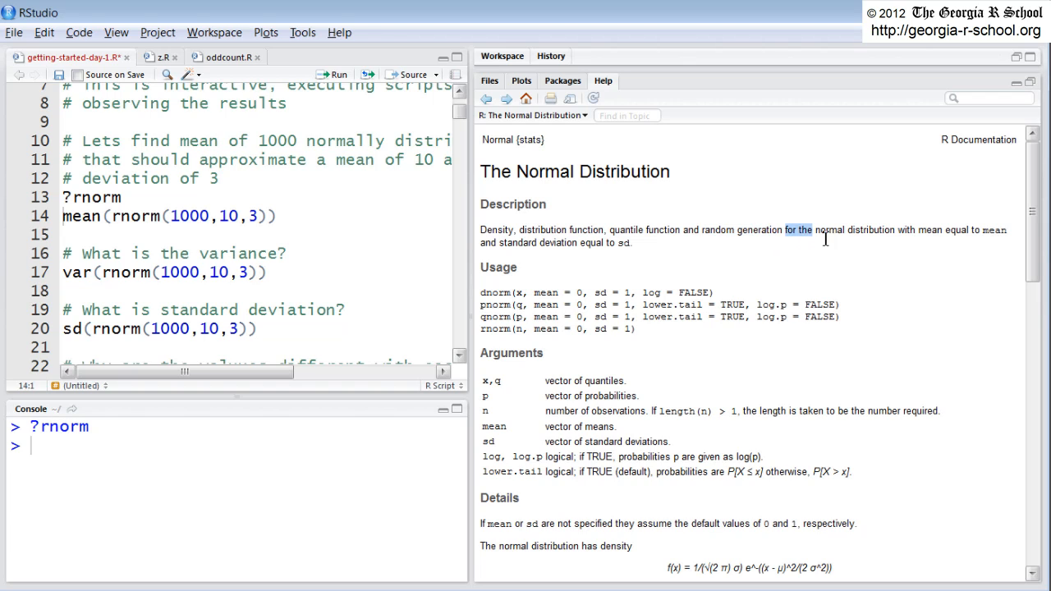
left_click_drag(813, 230, 920, 230)
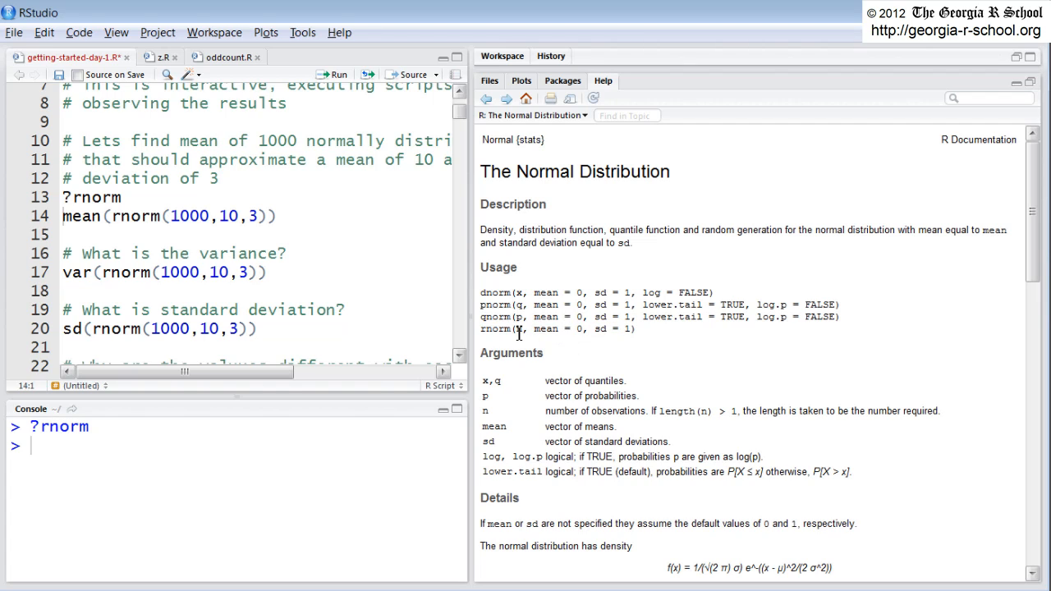
mouse_move(539, 334)
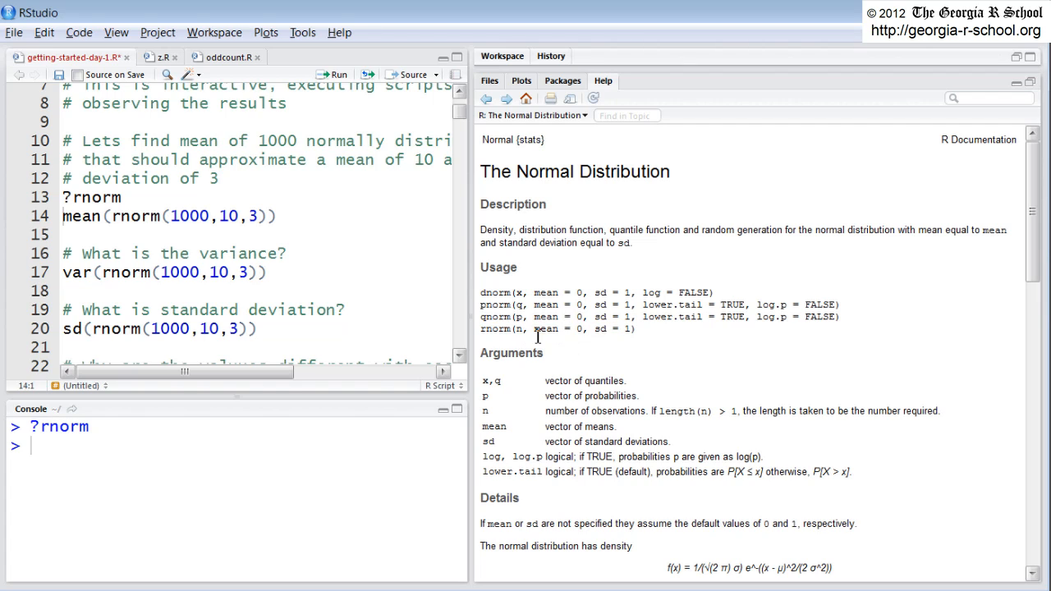
mouse_move(616, 343)
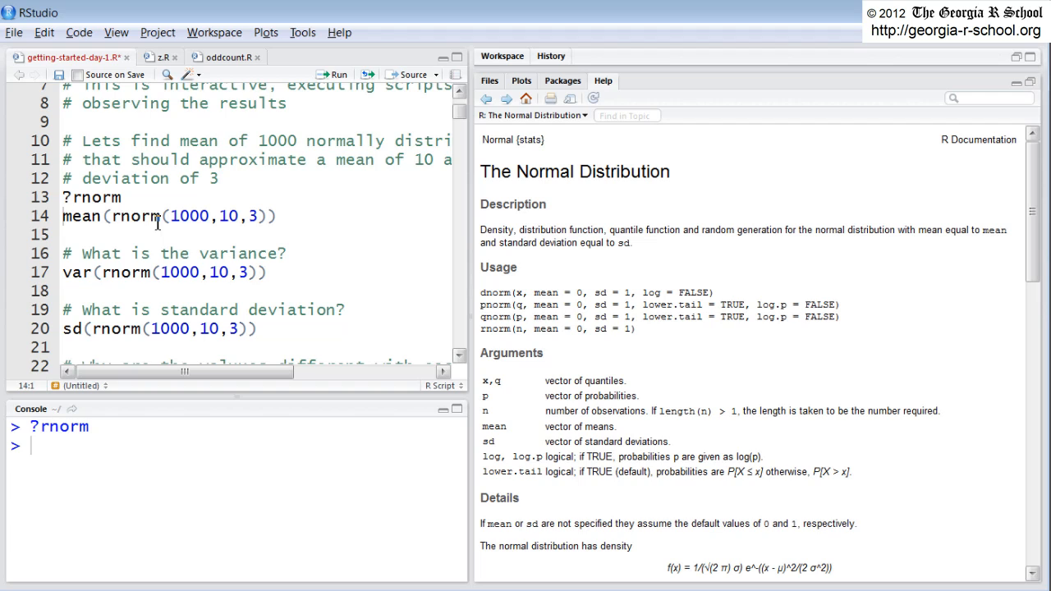
Select the rnorm(1000,10,3) call inside the mean line of the script.
double_click(135, 217)
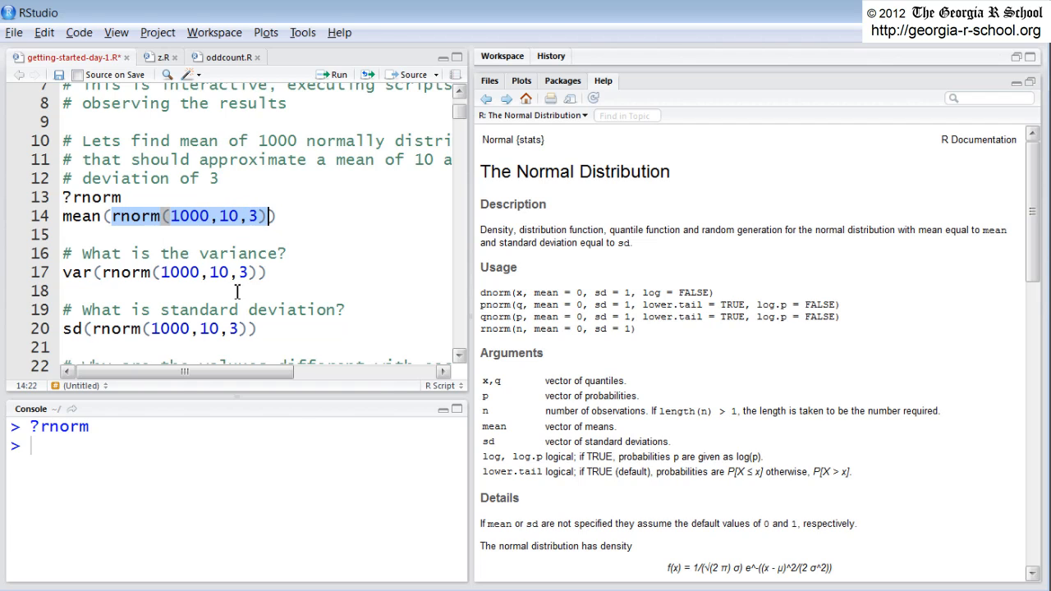
mouse_move(236, 253)
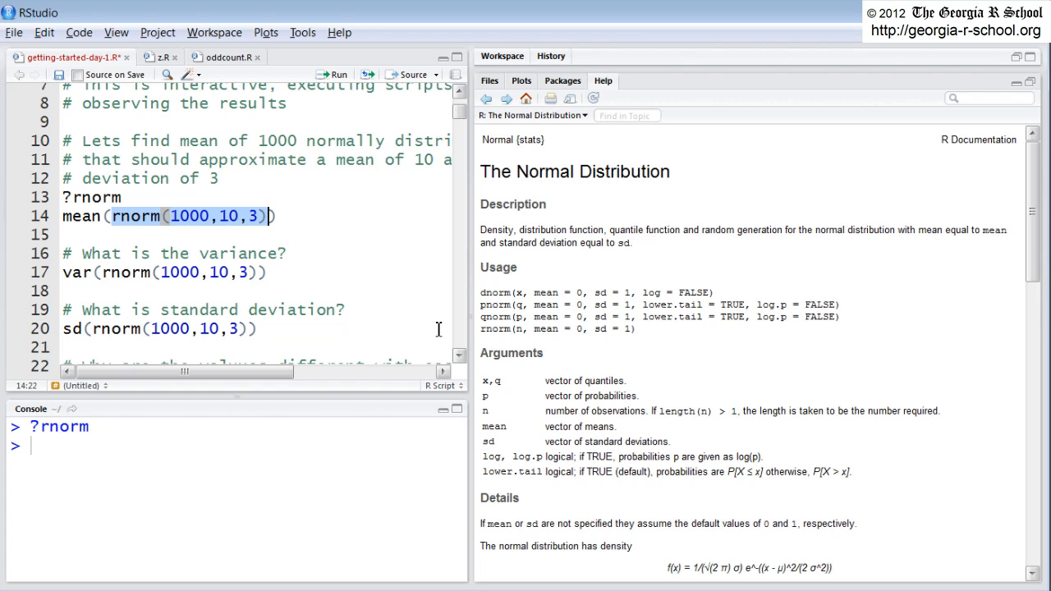
mouse_move(541, 379)
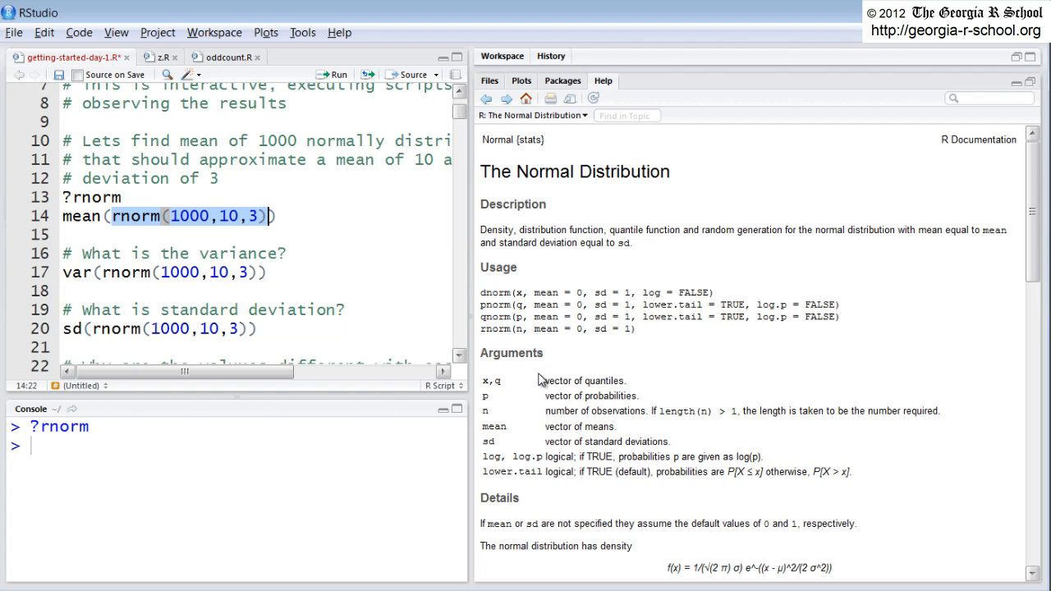
mouse_move(529, 343)
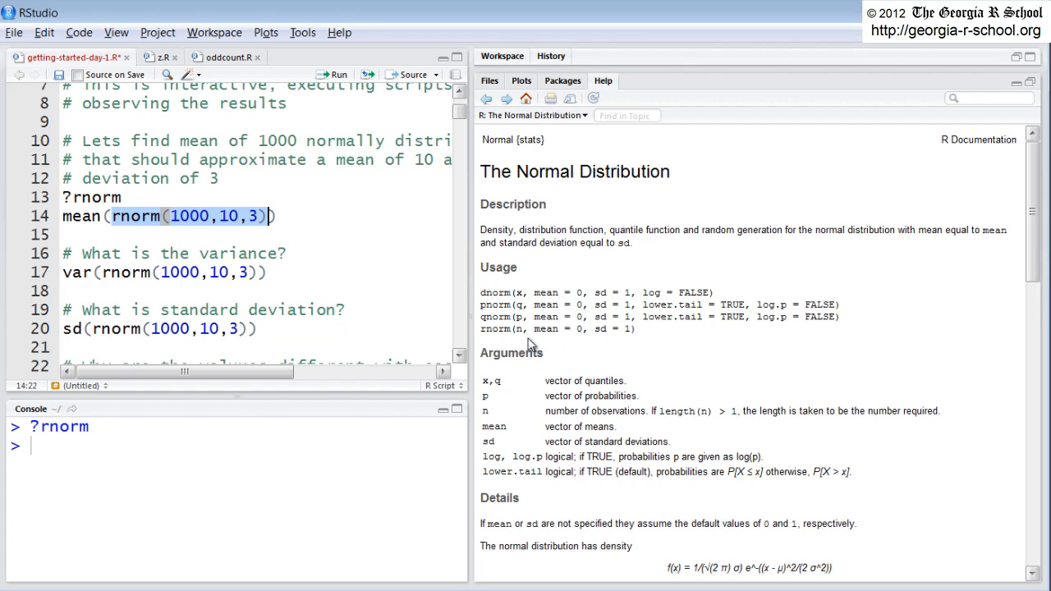
mouse_move(617, 353)
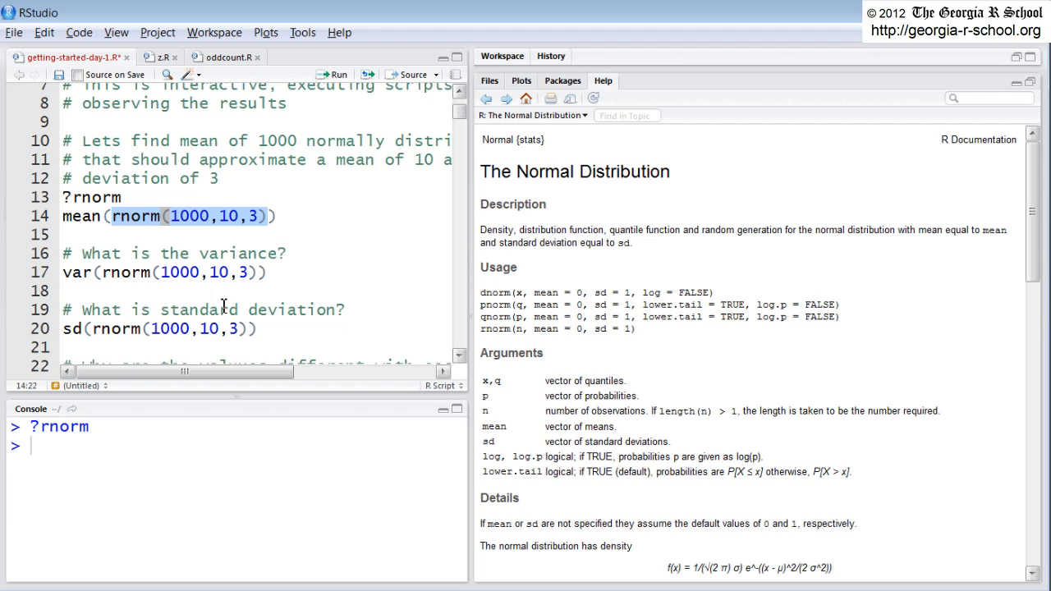
mouse_move(320, 66)
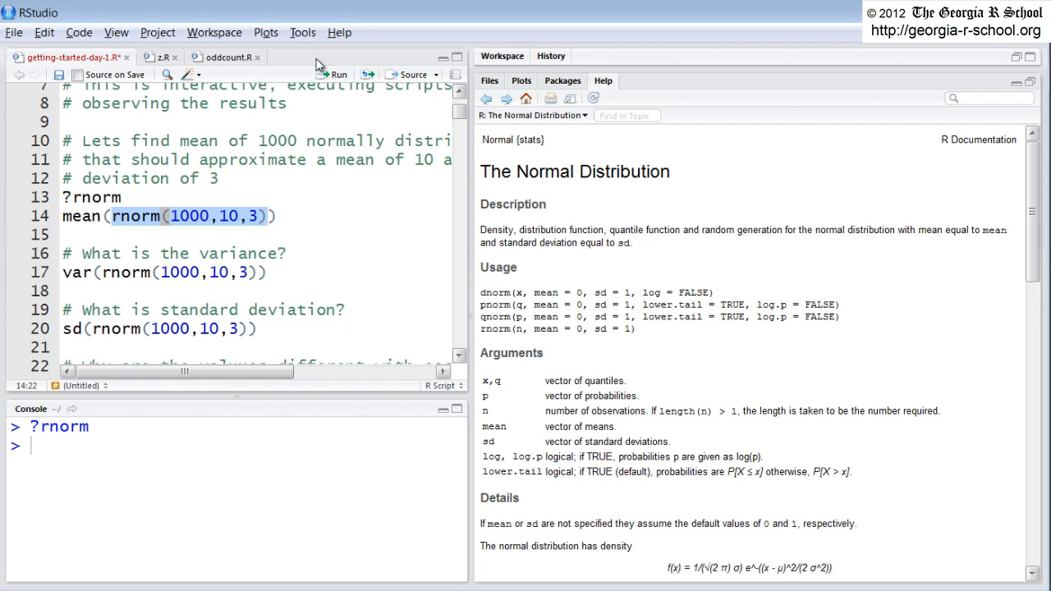
mouse_move(338, 74)
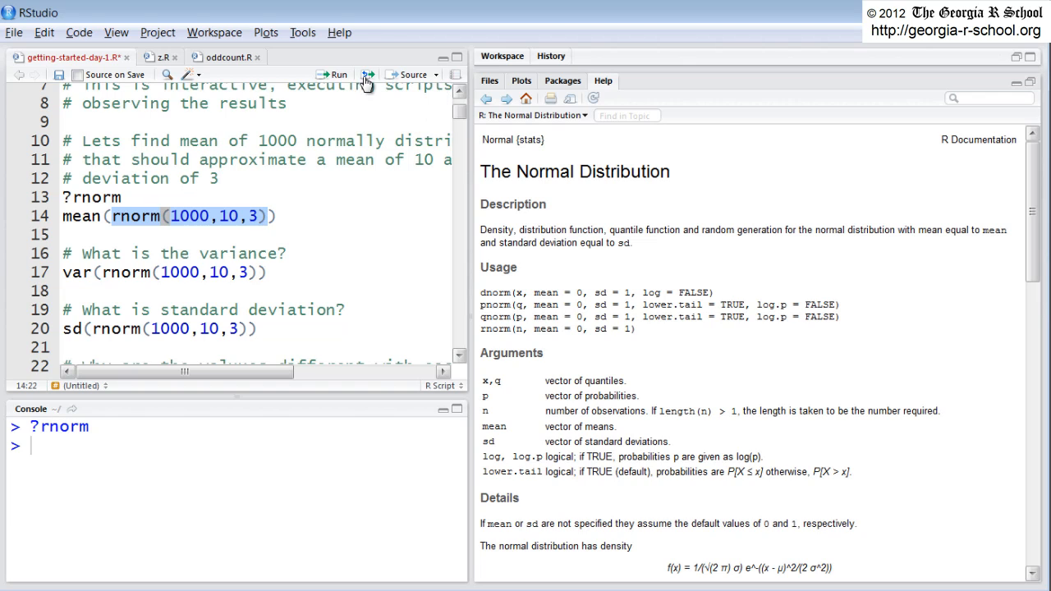
mouse_move(335, 79)
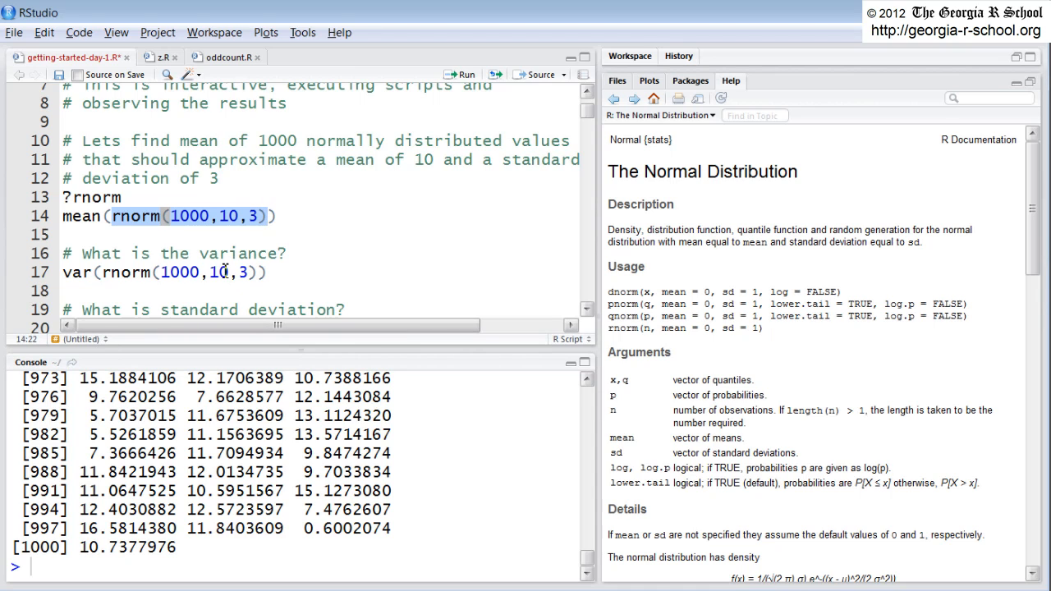
Point out the mean argument 10 and standard deviation argument 3 in rnorm.
left_click(217, 216)
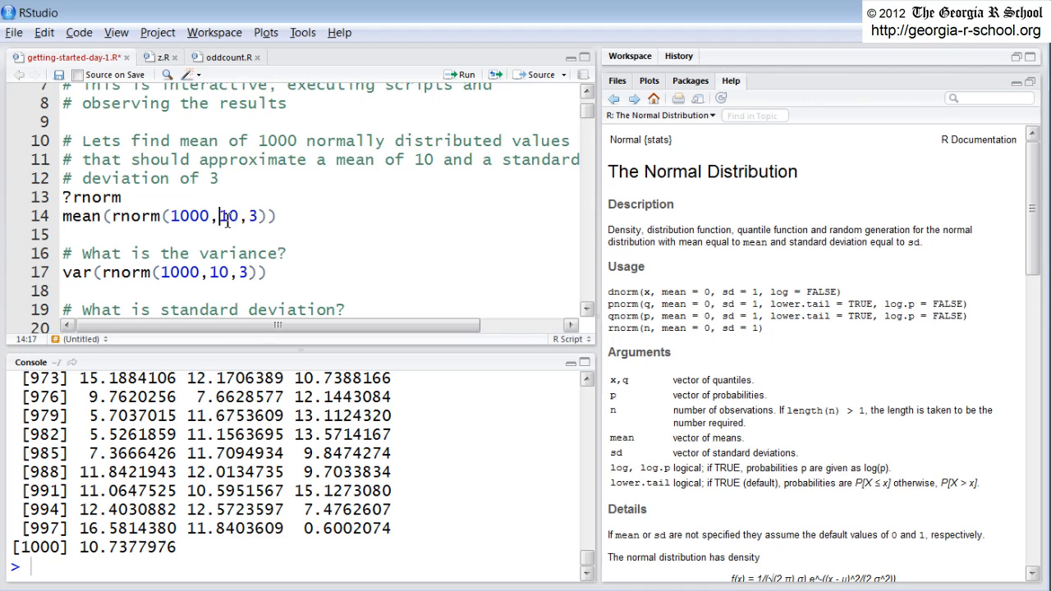
double_click(230, 217)
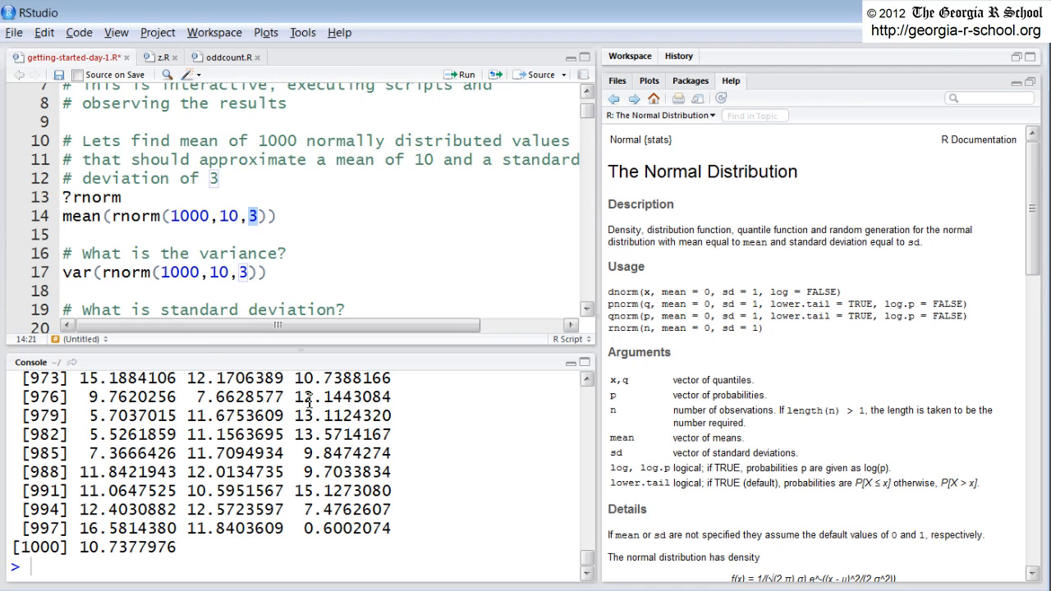
mouse_move(97, 208)
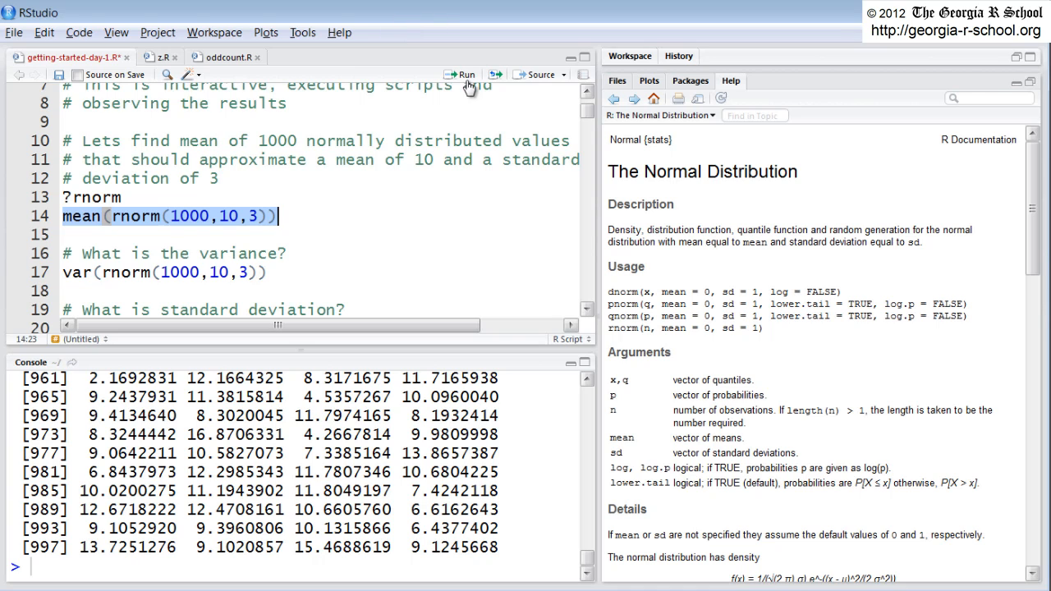
Run mean(rnorm(1000,10,3)) three times, getting roughly 10.11, 9.94 and 9.95.
left_click(463, 74)
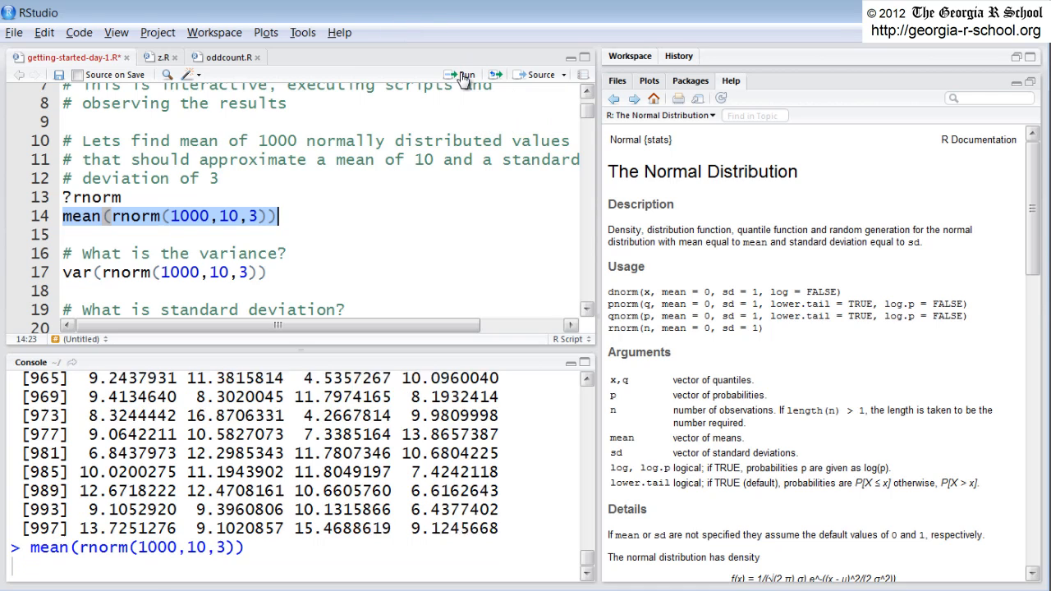
left_click(463, 74)
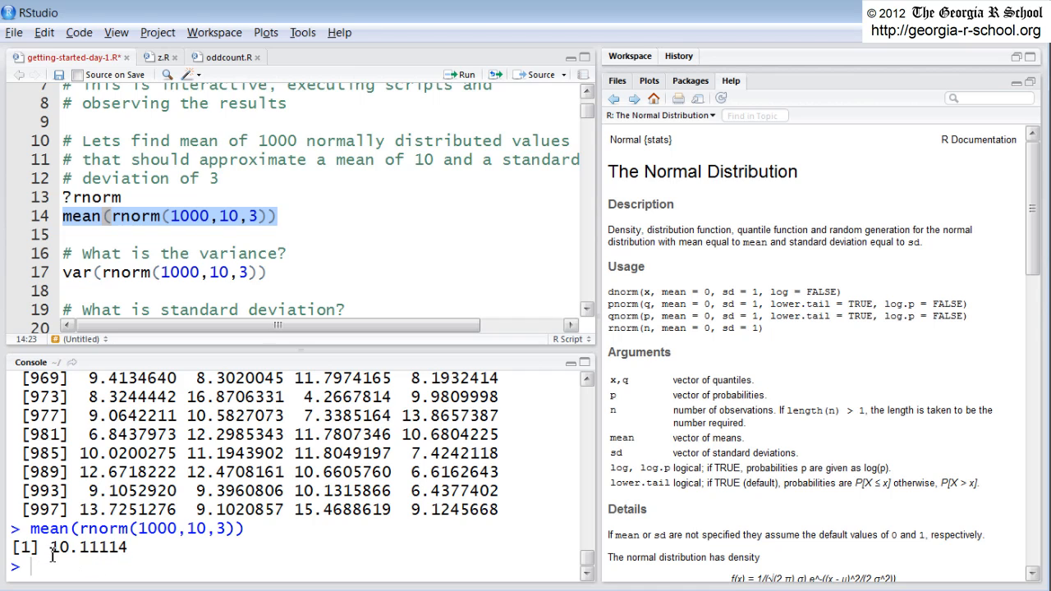
mouse_move(467, 110)
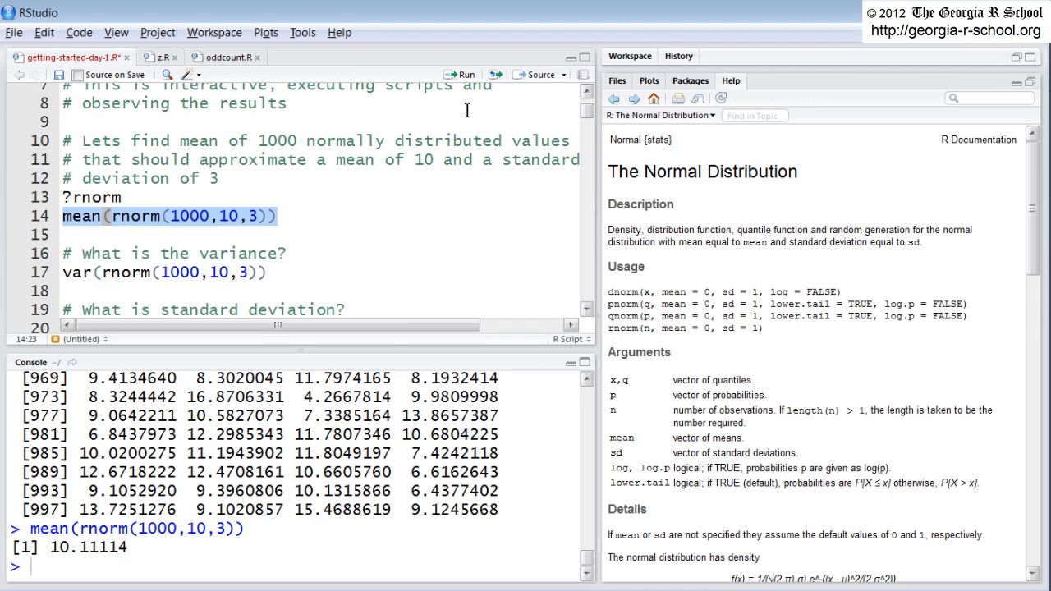
left_click(463, 75)
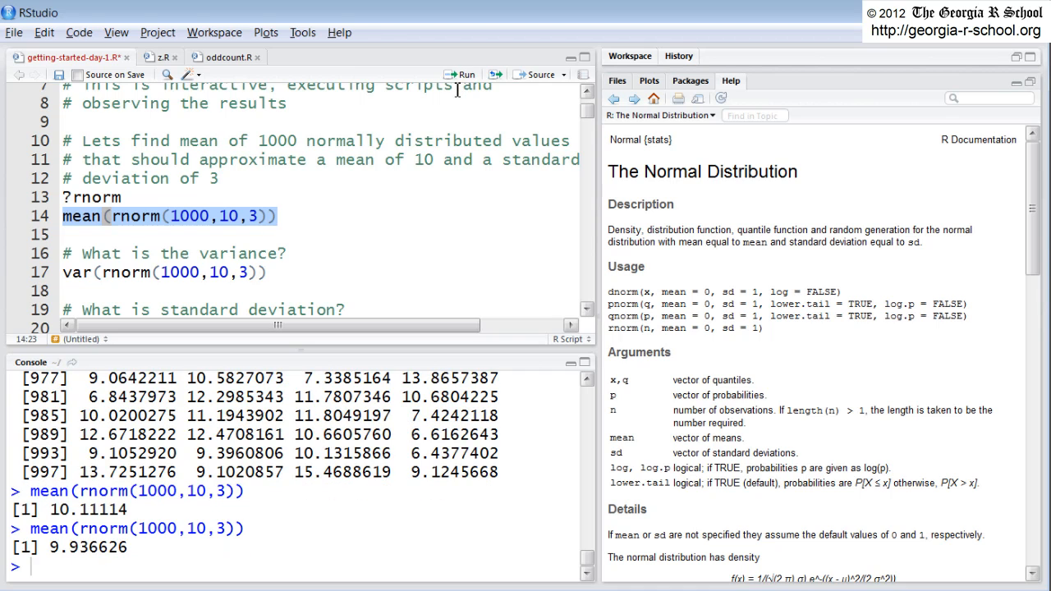
left_click(462, 74)
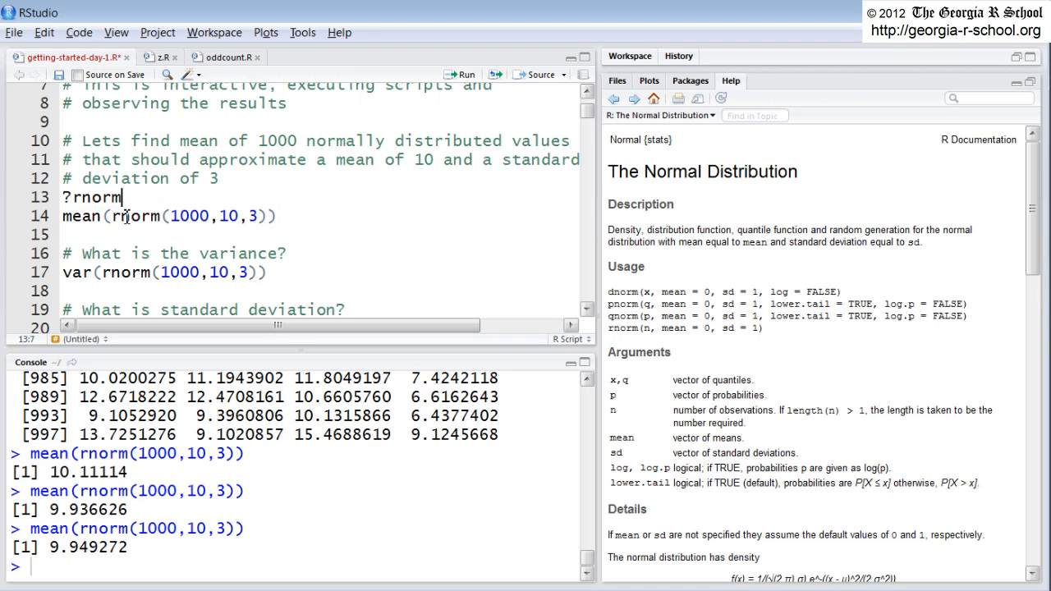
double_click(123, 216)
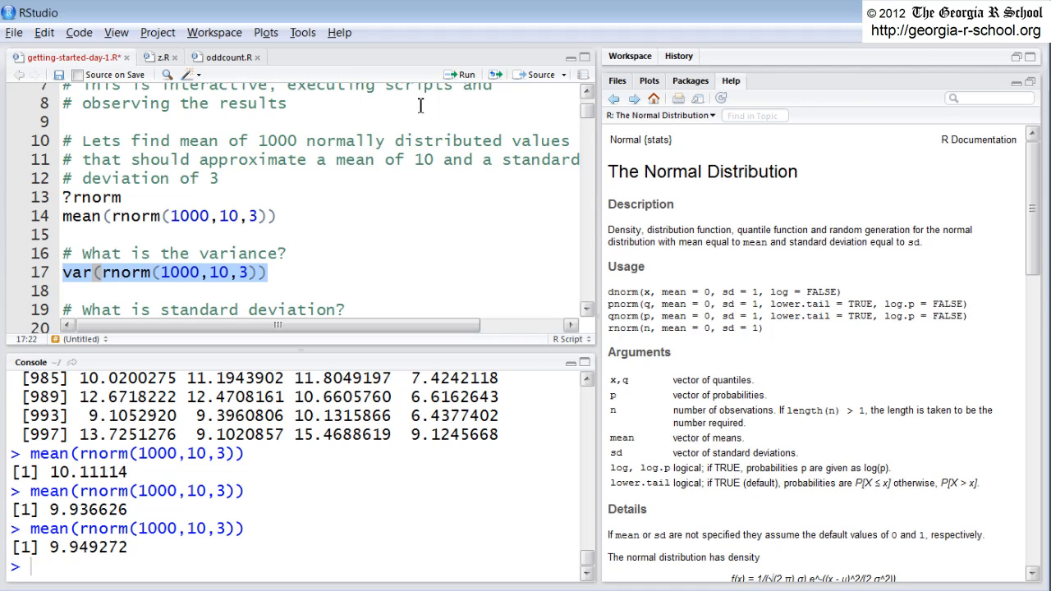
Run var(rnorm(1000,10,3)) repeatedly, getting variances between about 8.91 and 9.95.
left_click(463, 76)
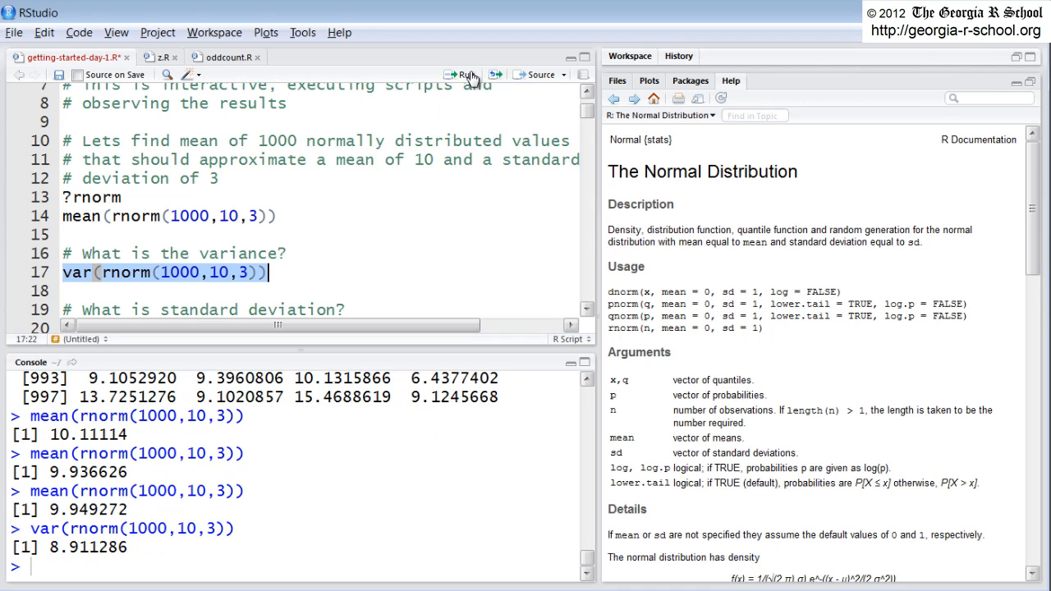
mouse_move(463, 74)
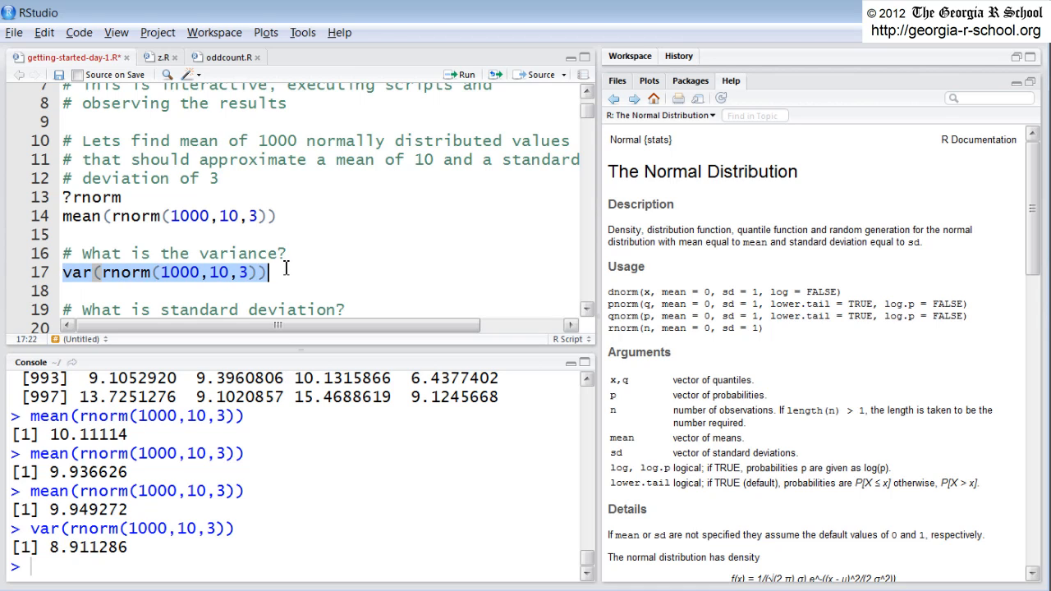
mouse_move(473, 86)
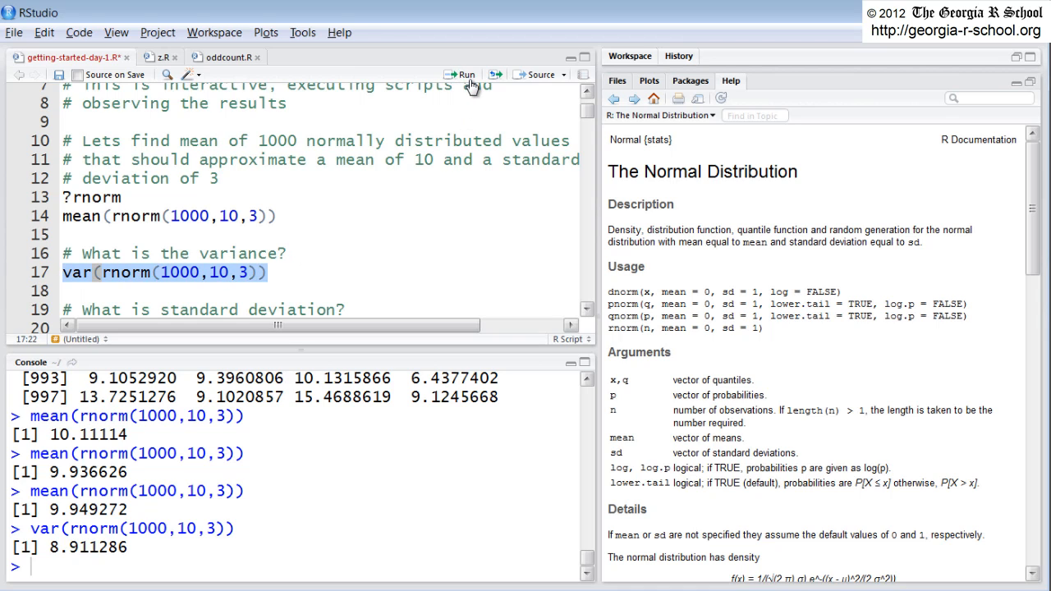
left_click(463, 74)
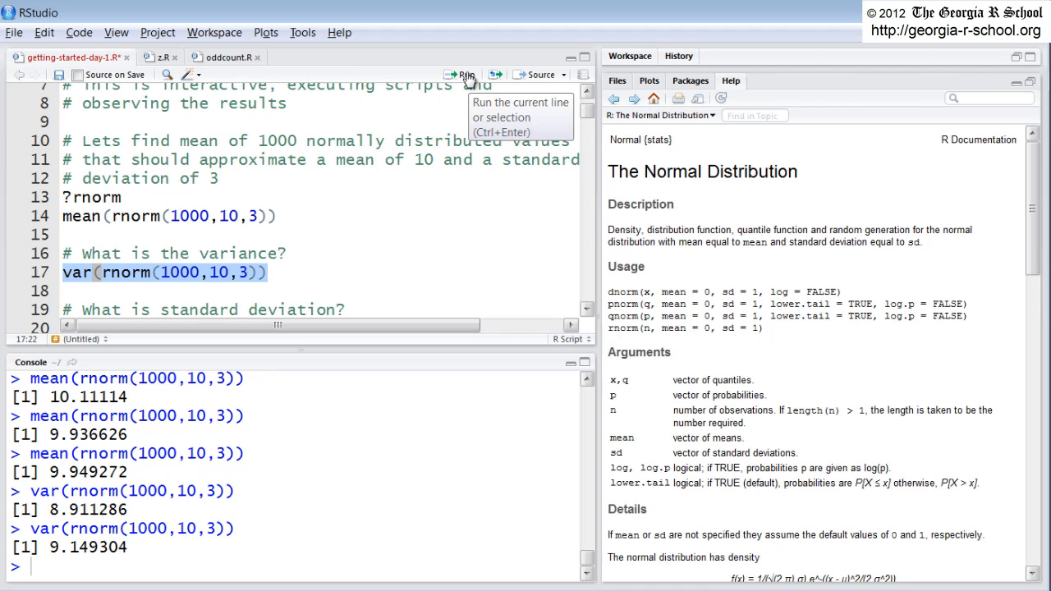
left_click(464, 75)
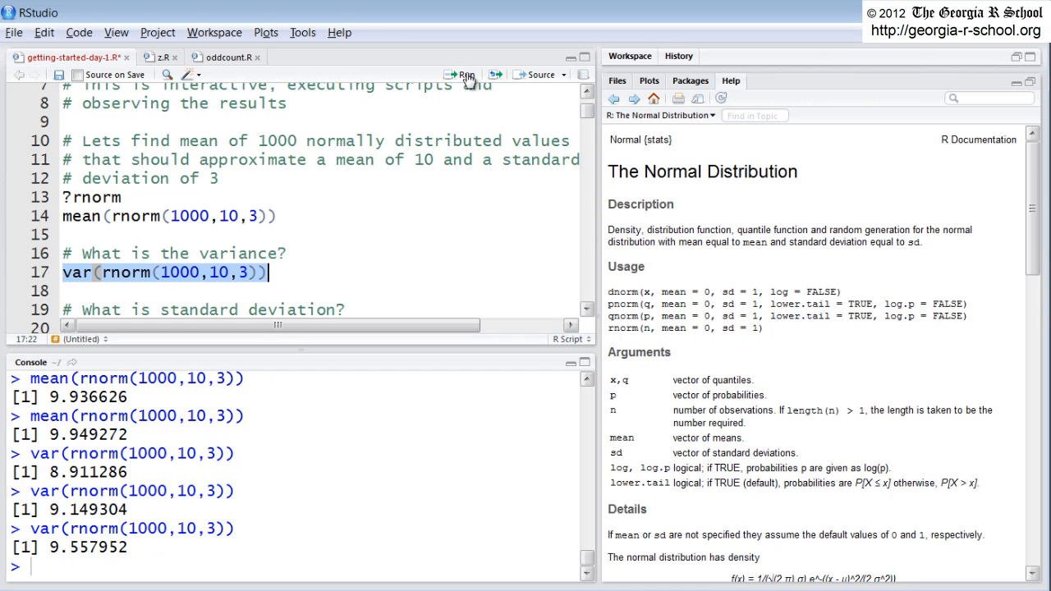
left_click(461, 75)
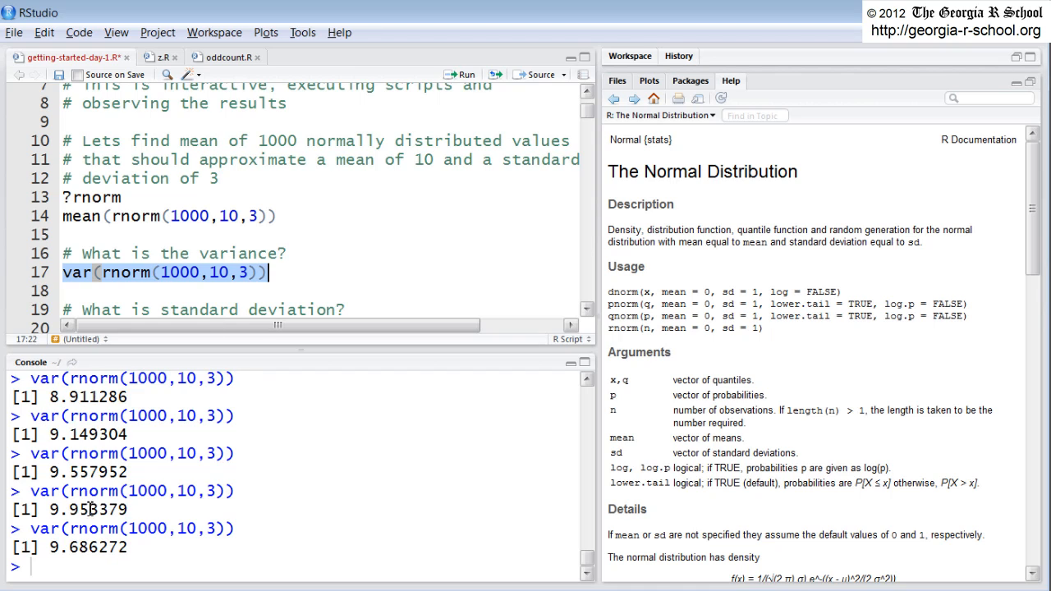
mouse_move(90, 510)
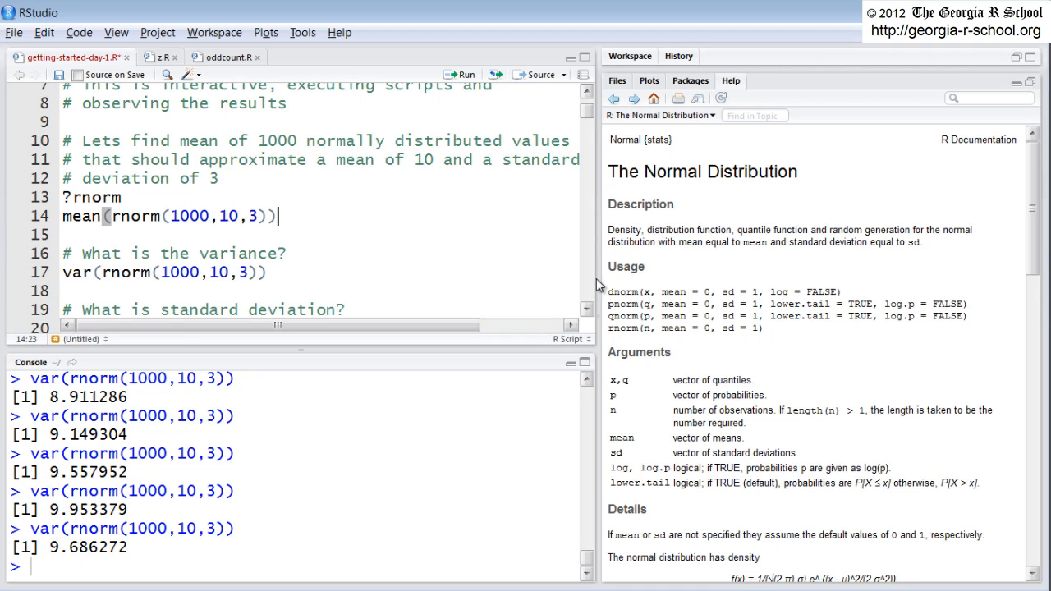
scroll("down", 3)
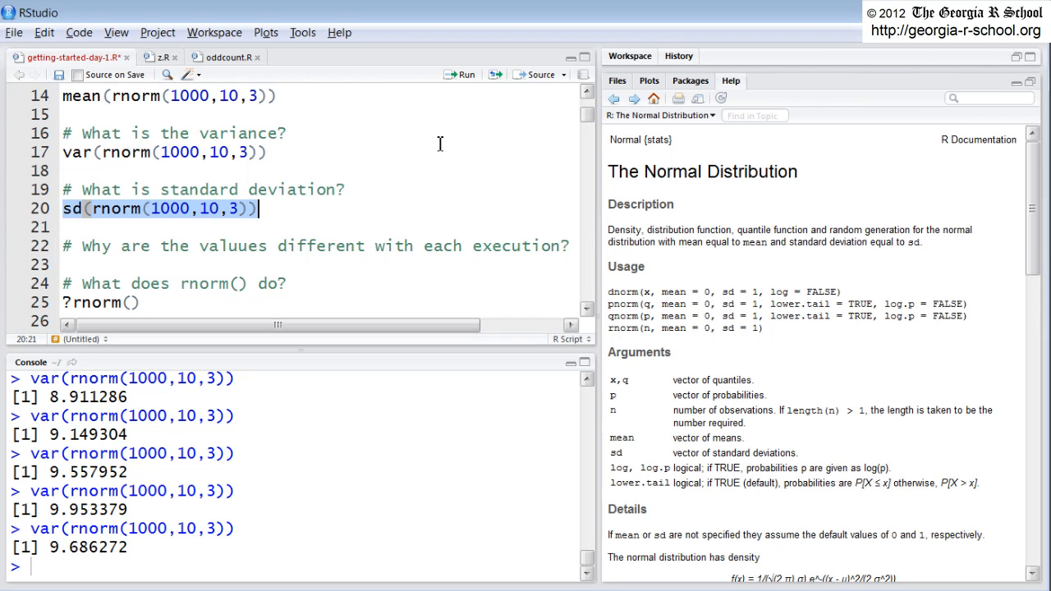
Run sd(rnorm(1000,10,3)) giving results close to 3, then move to the rnorm(10) example.
left_click(463, 75)
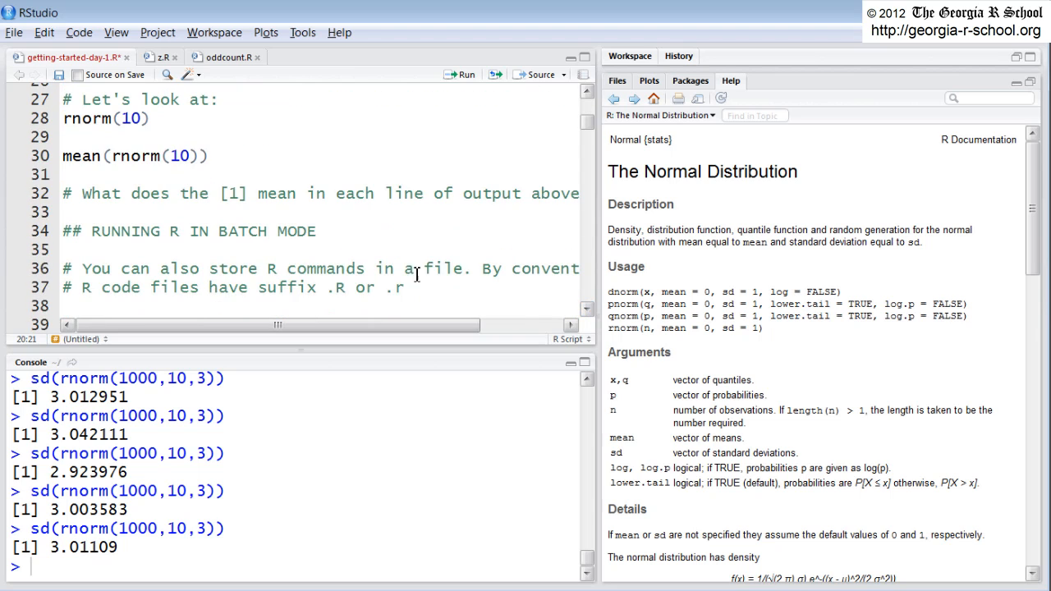
left_click(151, 118)
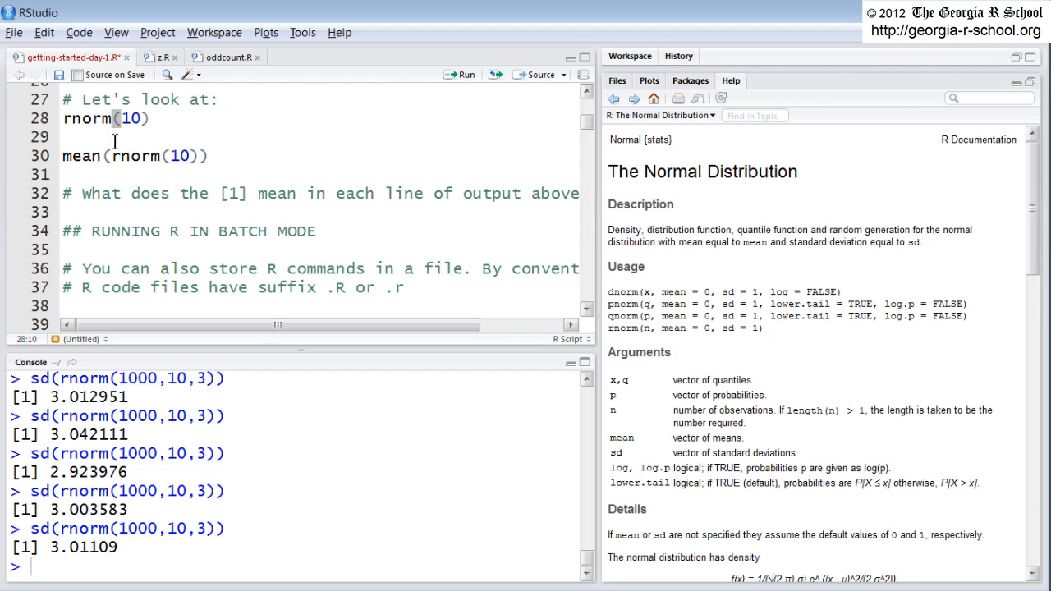
mouse_move(115, 163)
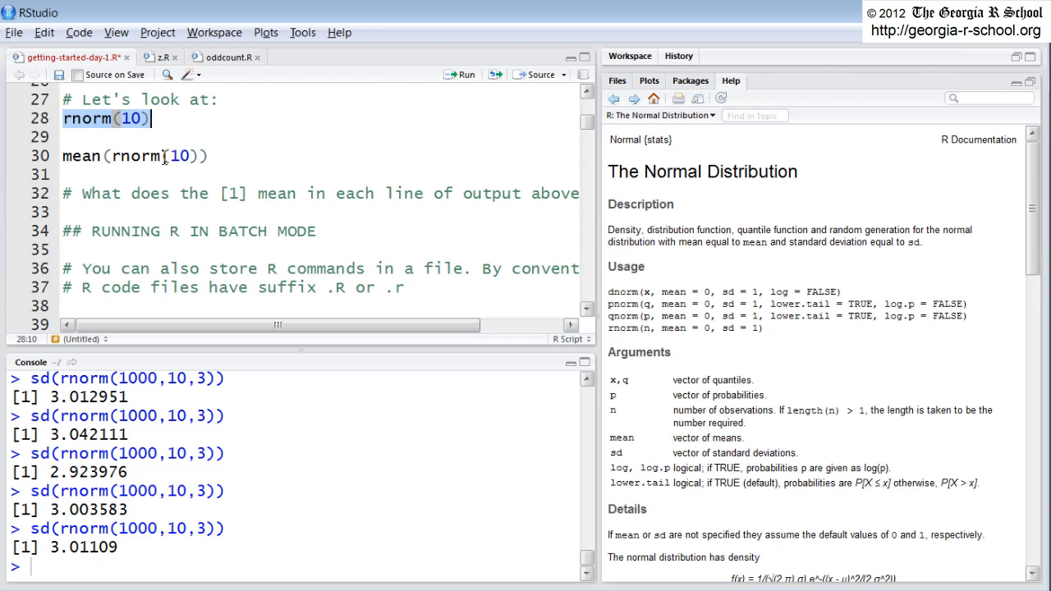
mouse_move(122, 351)
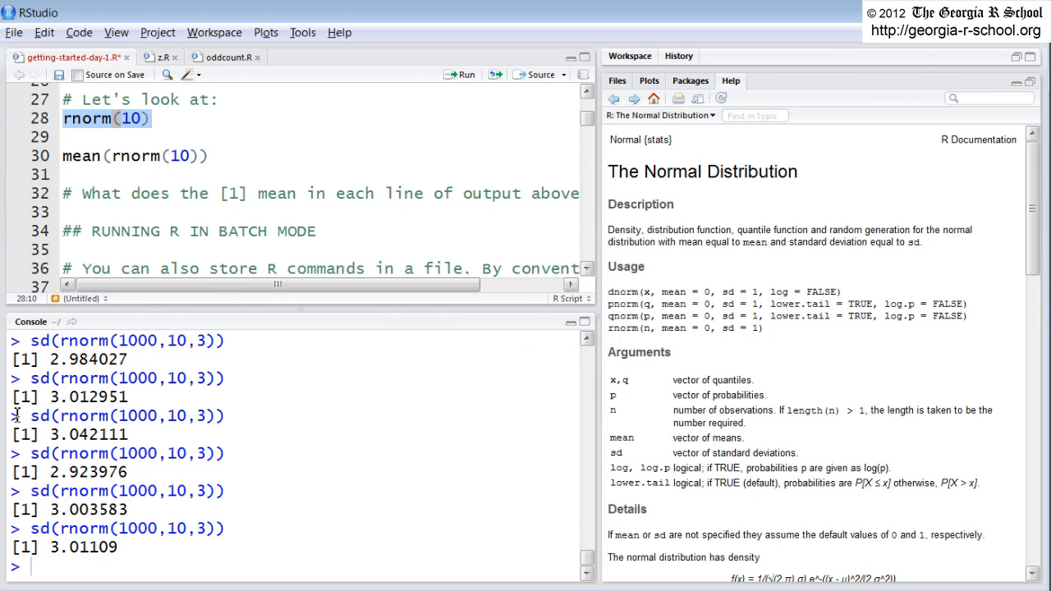
double_click(26, 396)
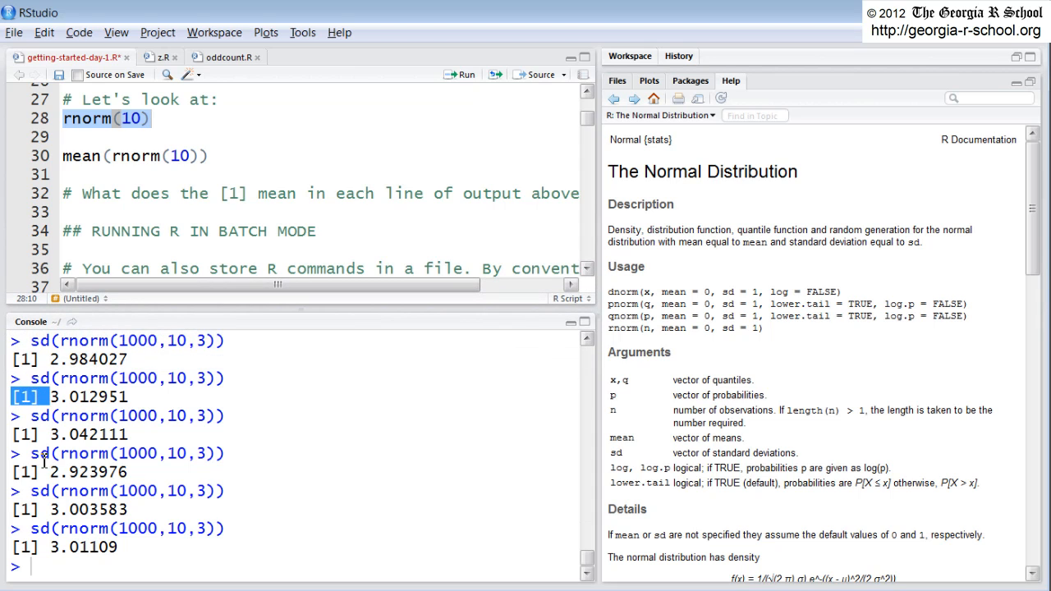
mouse_move(72, 445)
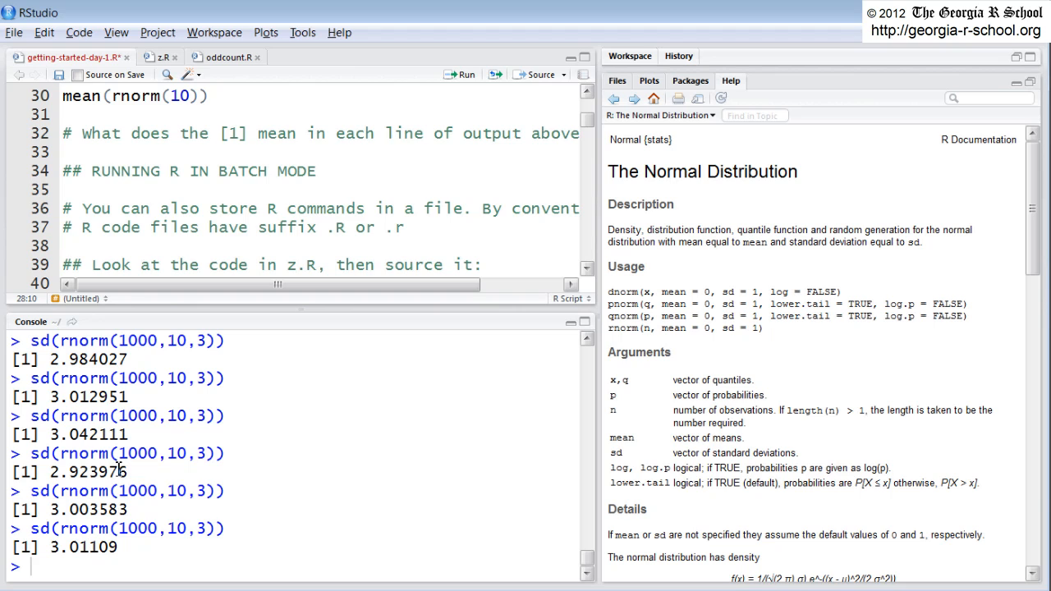
mouse_move(161, 217)
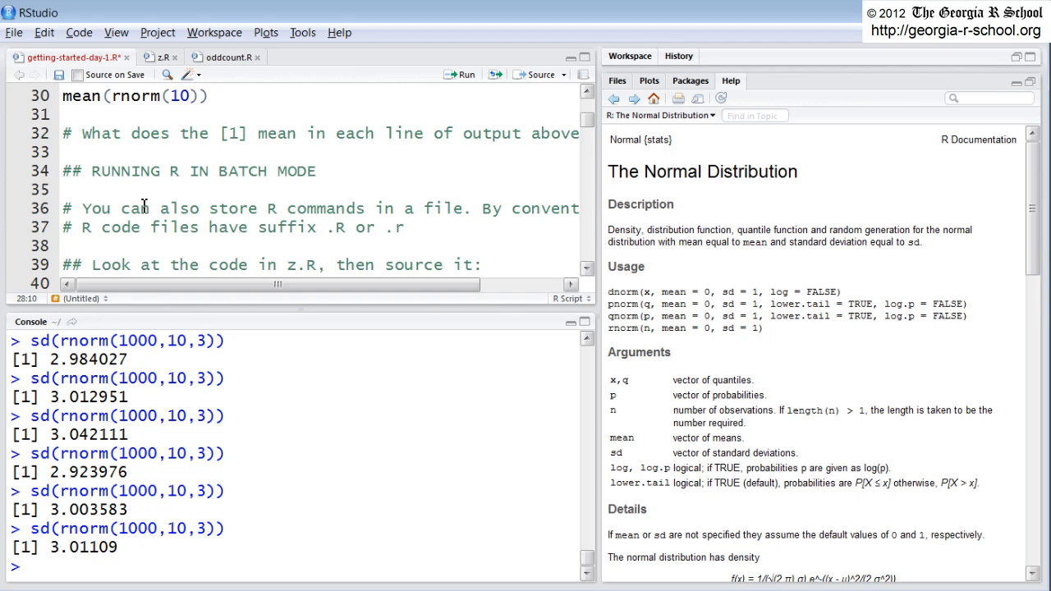
mouse_move(116, 515)
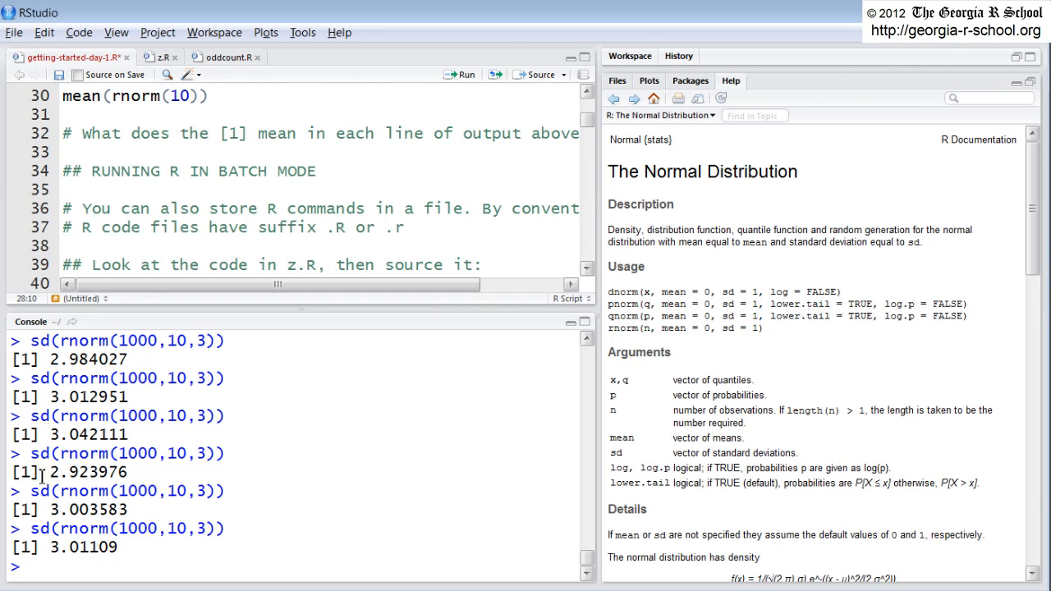
double_click(53, 396)
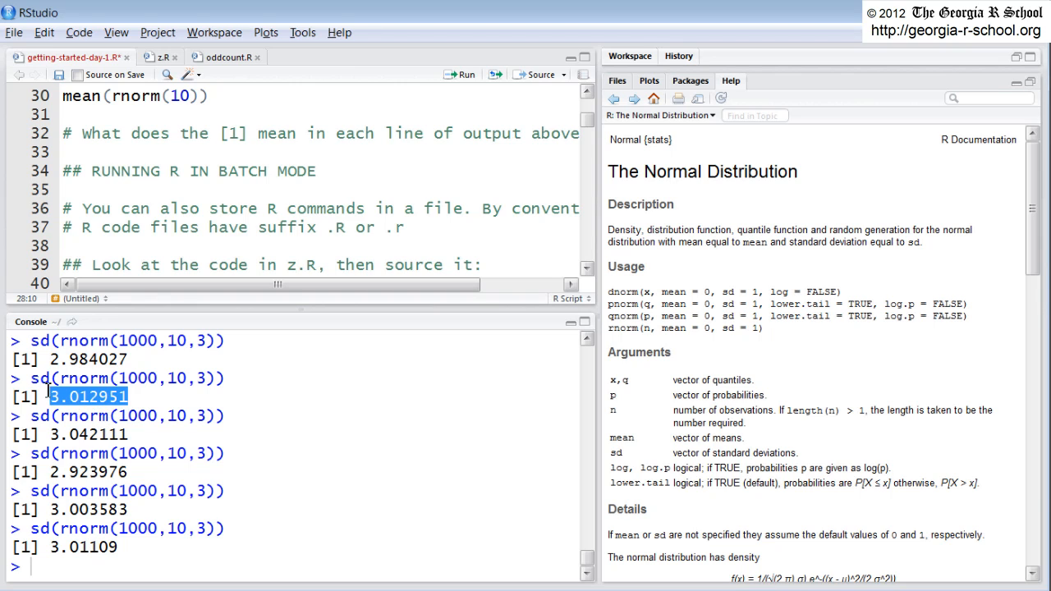
mouse_move(72, 419)
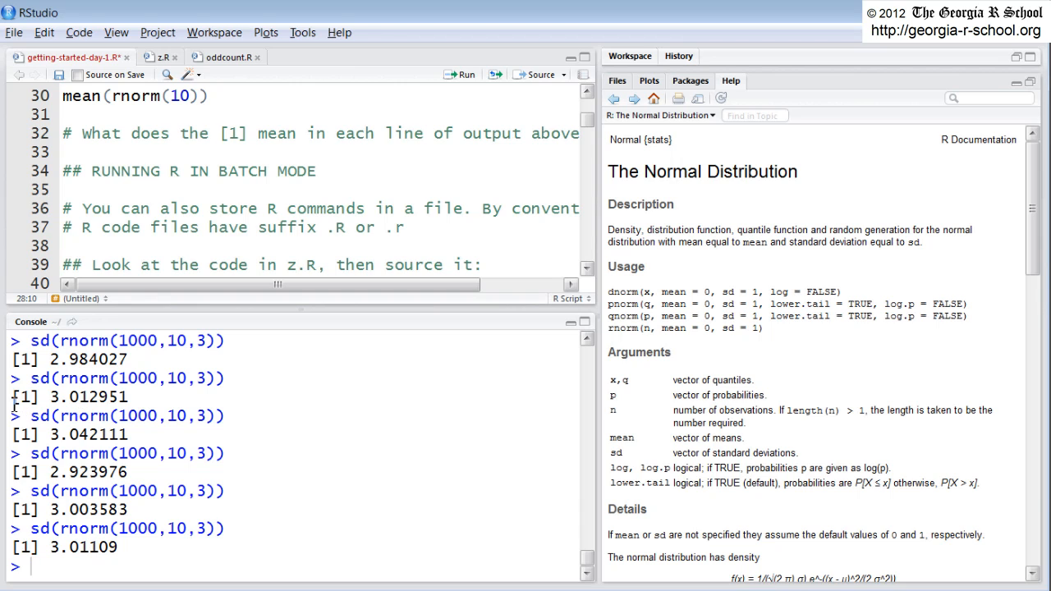
double_click(24, 396)
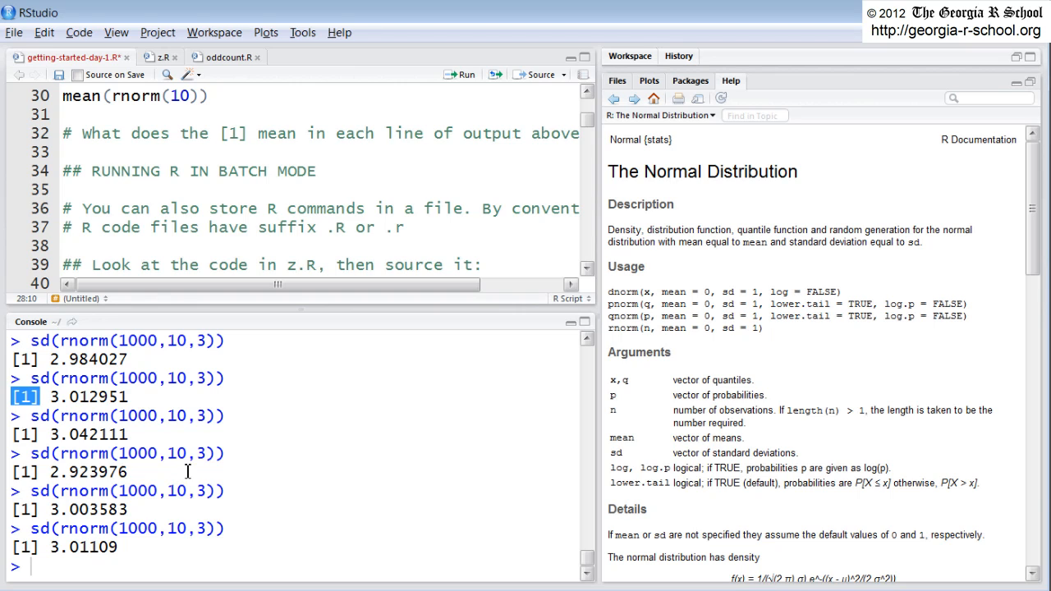
mouse_move(493, 312)
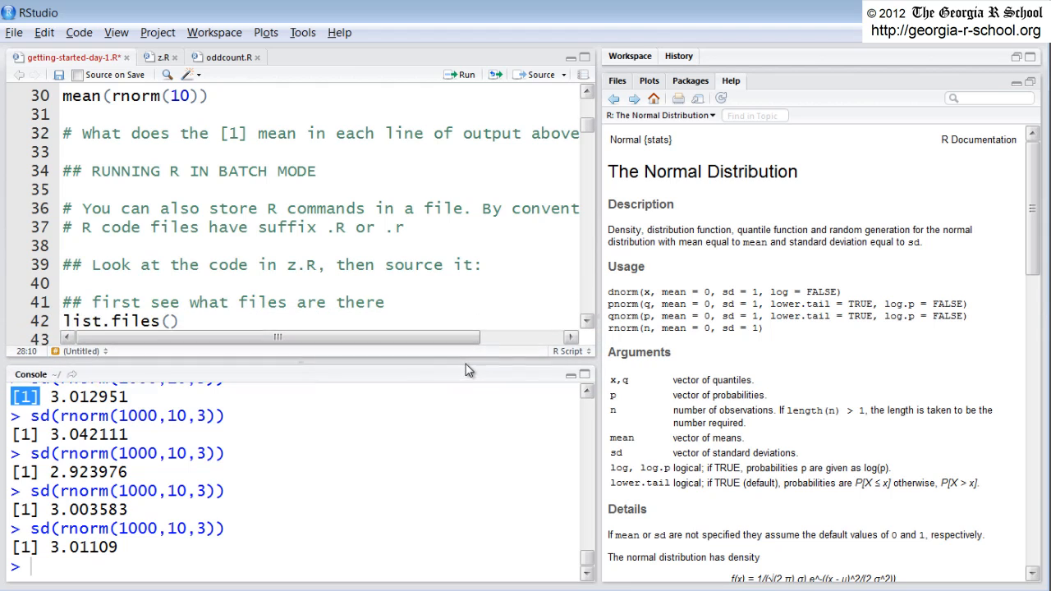
mouse_move(463, 365)
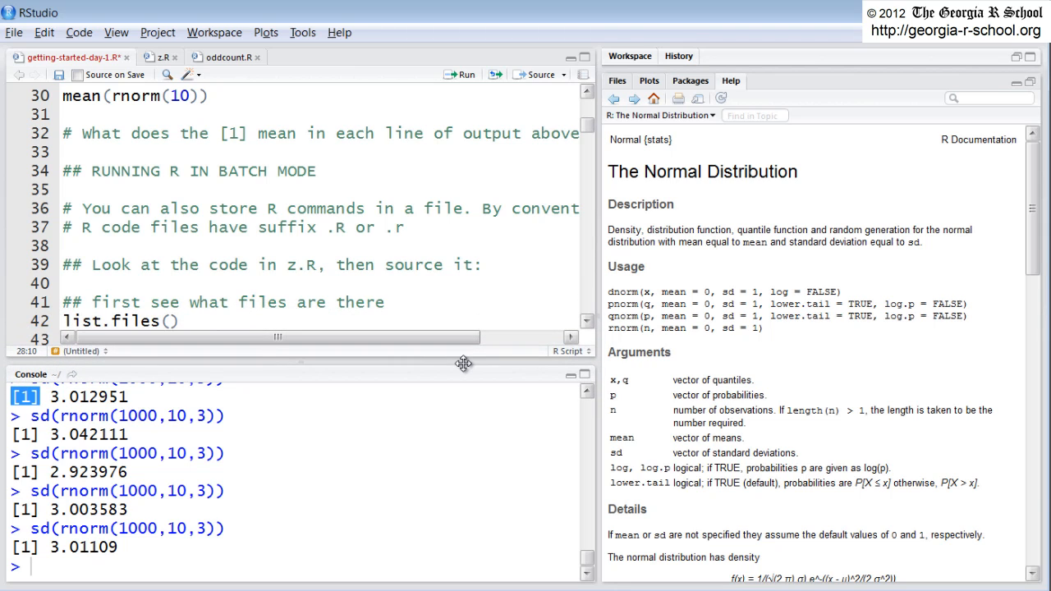
mouse_move(595, 337)
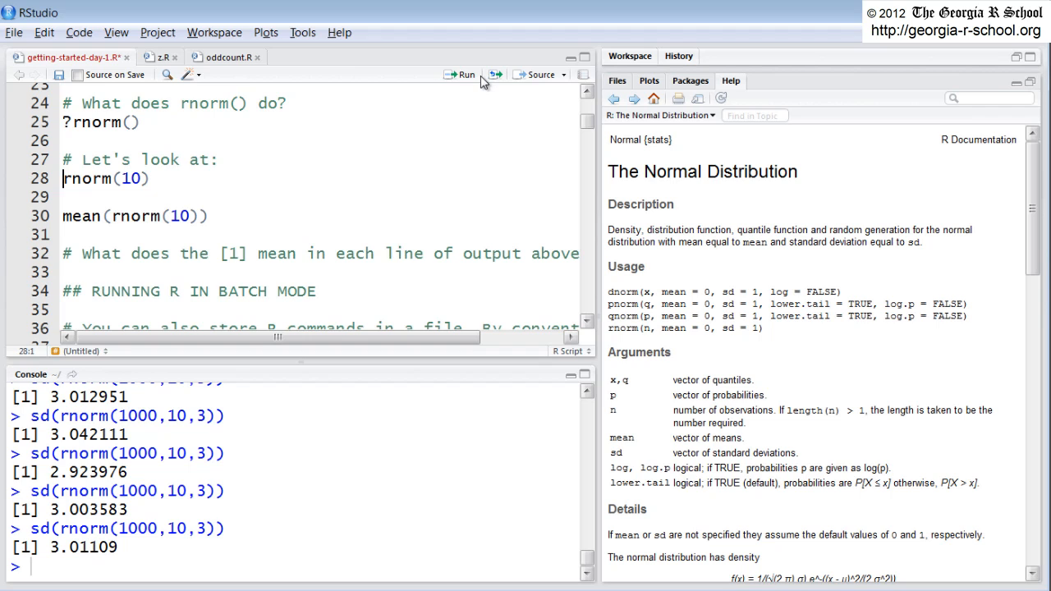
mouse_move(453, 75)
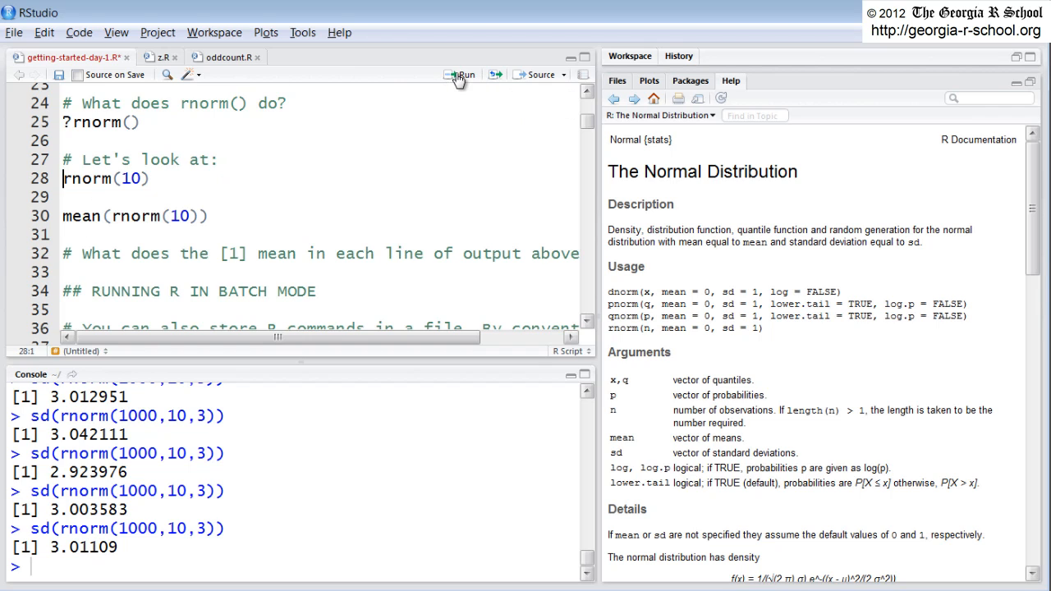
Run rnorm(10) and mean(rnorm(10)), printing ten random values and a mean of about -0.064.
left_click(460, 75)
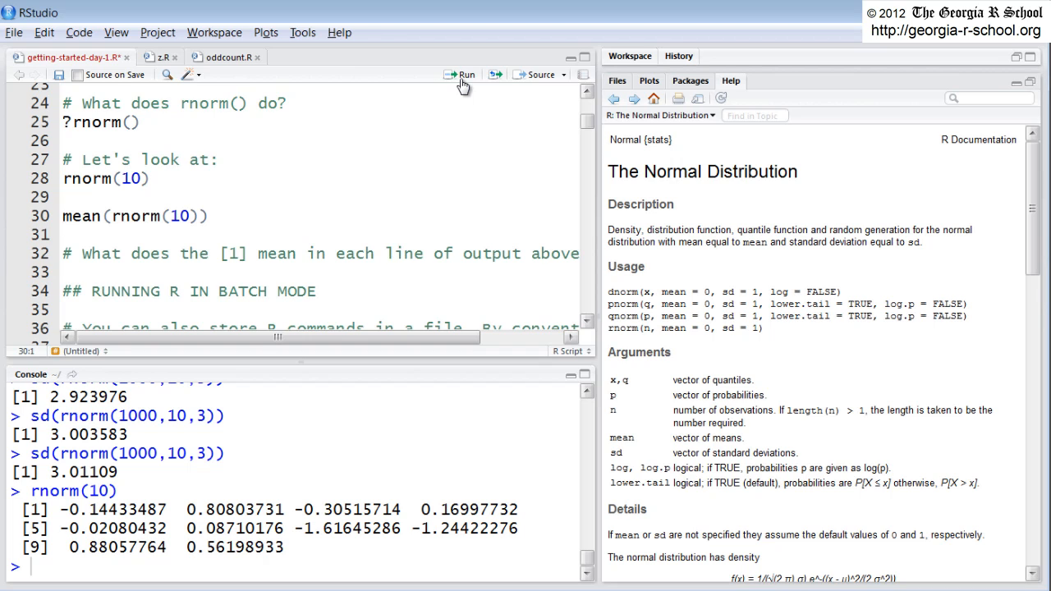
mouse_move(479, 94)
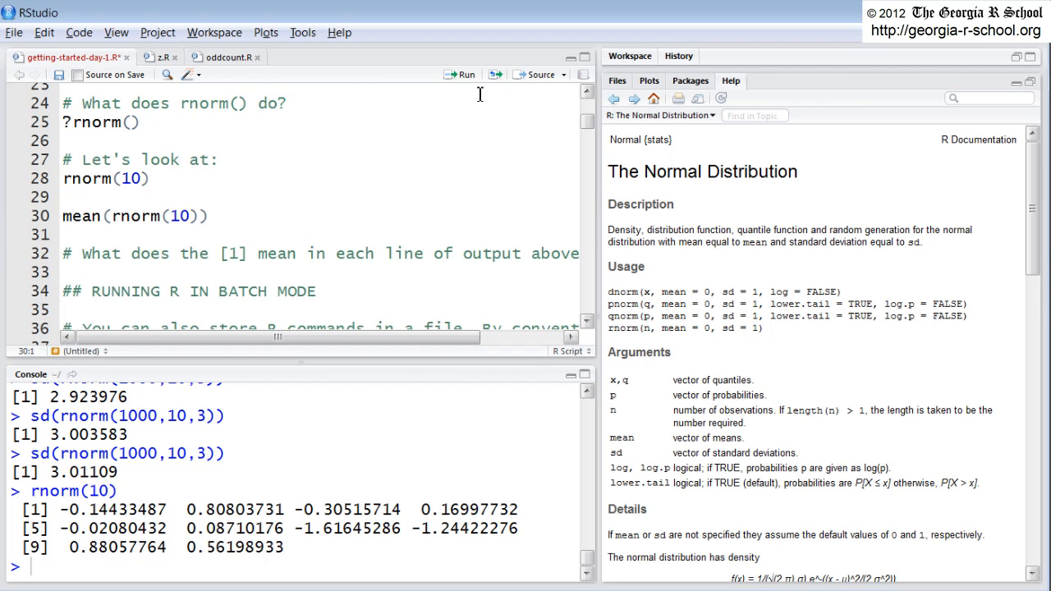
left_click(463, 76)
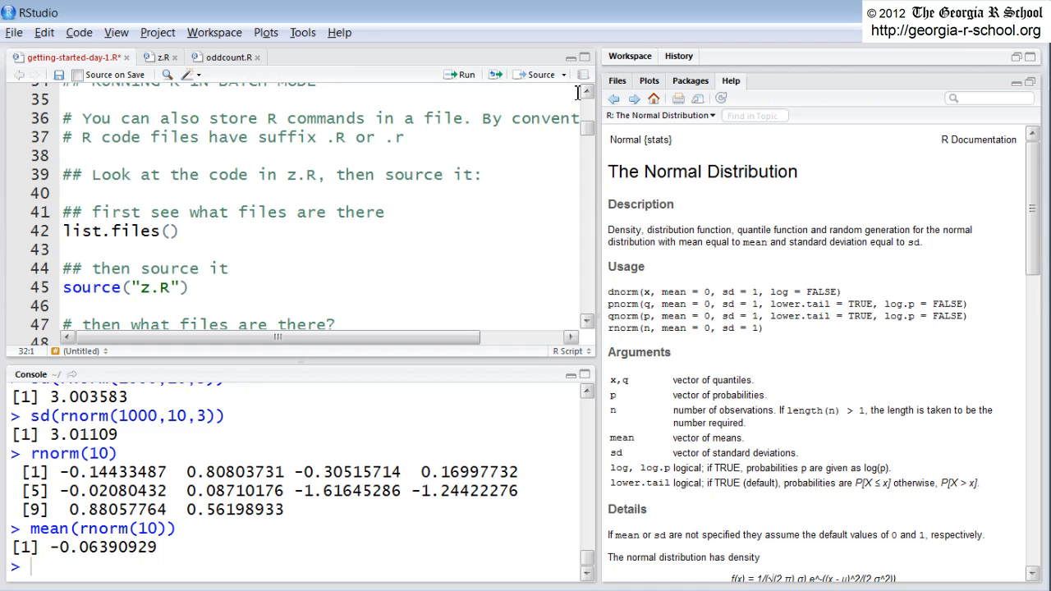
mouse_move(598, 184)
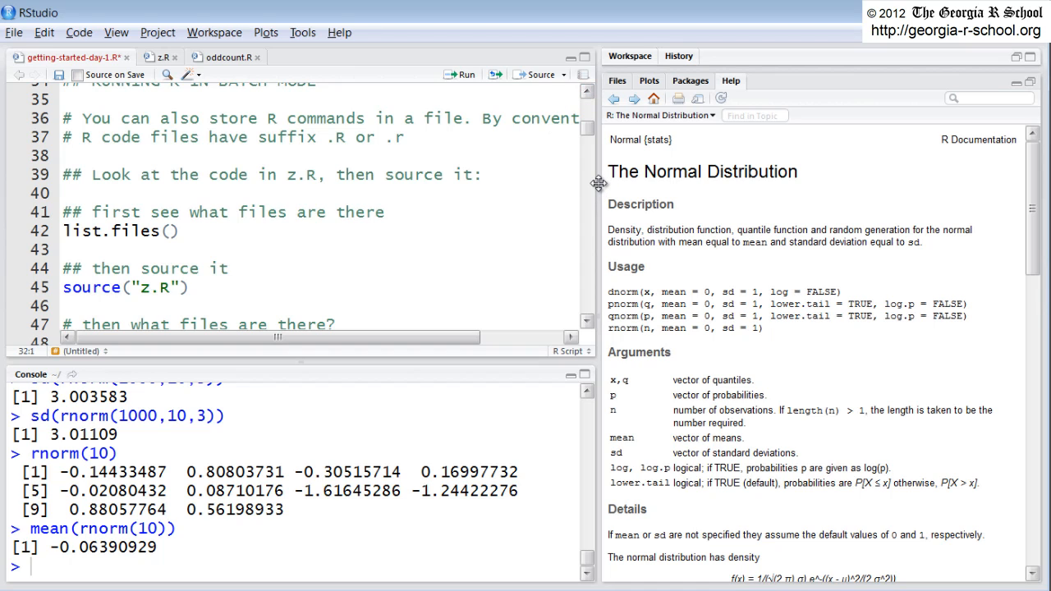
mouse_move(586, 156)
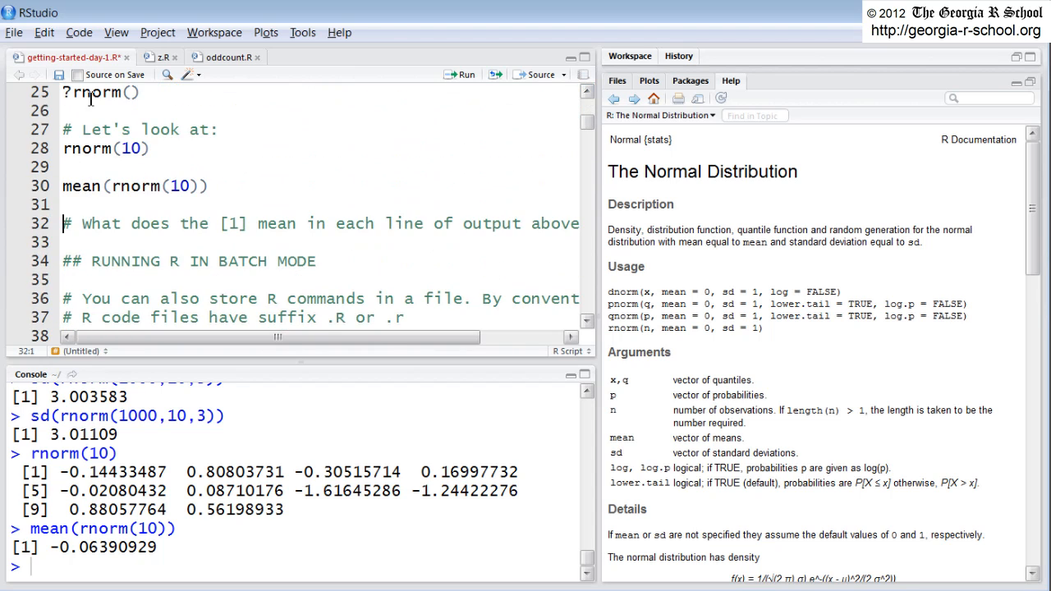
mouse_move(200, 231)
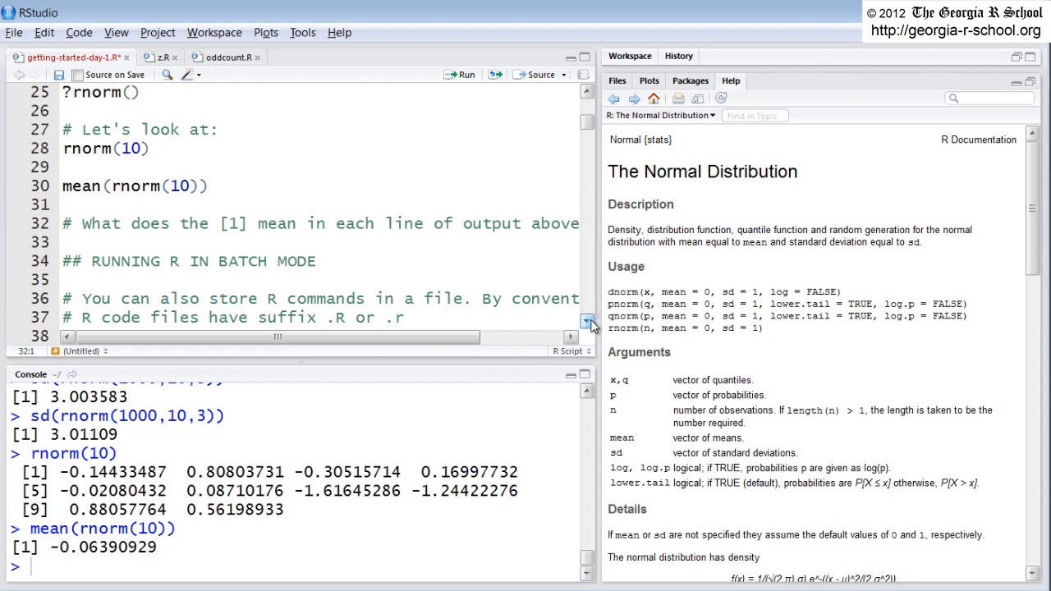
scroll("down", 3)
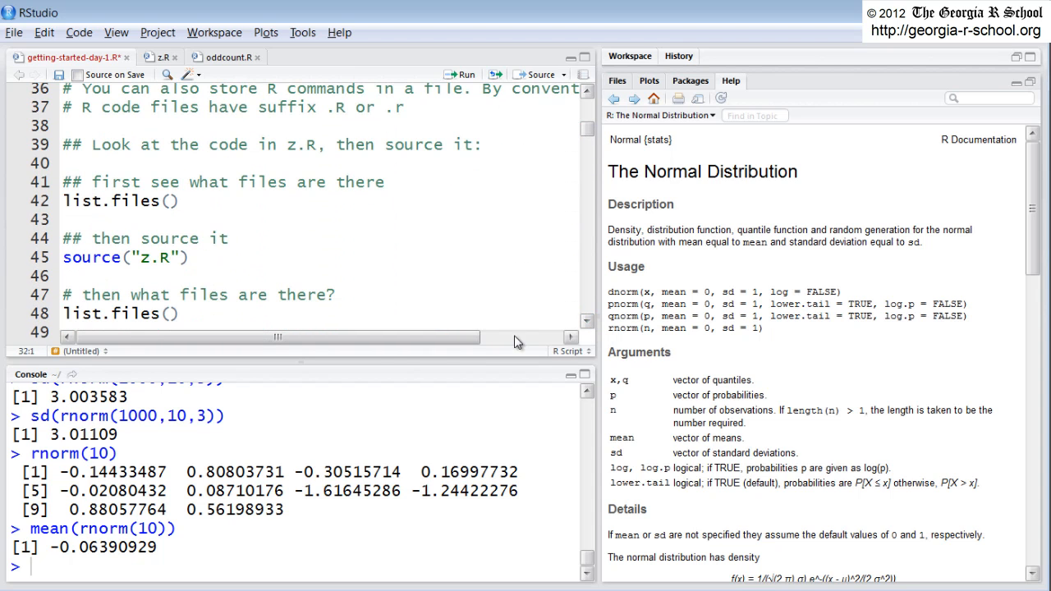
mouse_move(371, 363)
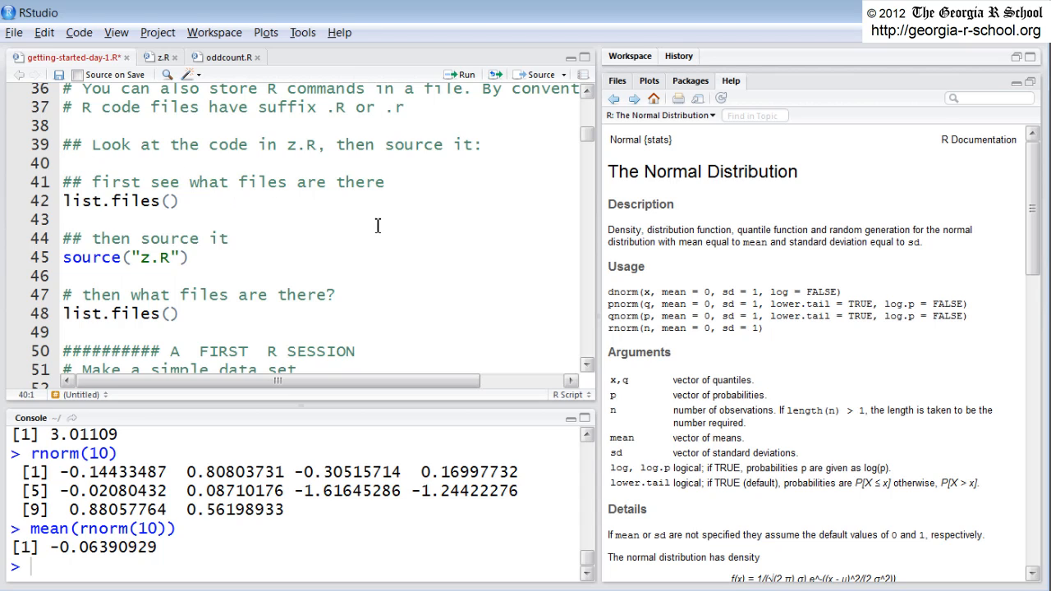
mouse_move(450, 246)
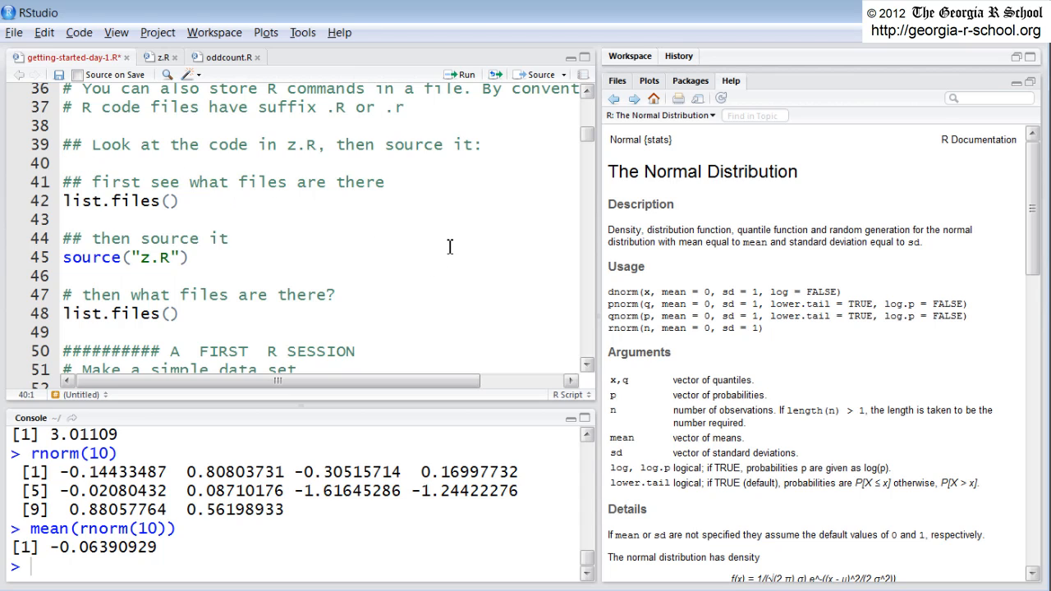
mouse_move(445, 270)
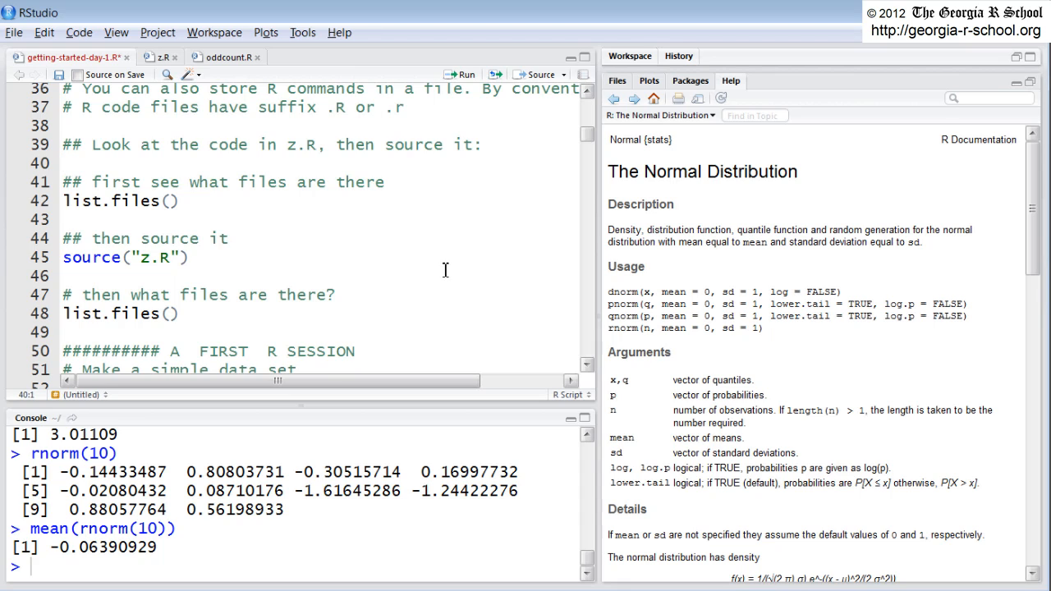
mouse_move(501, 384)
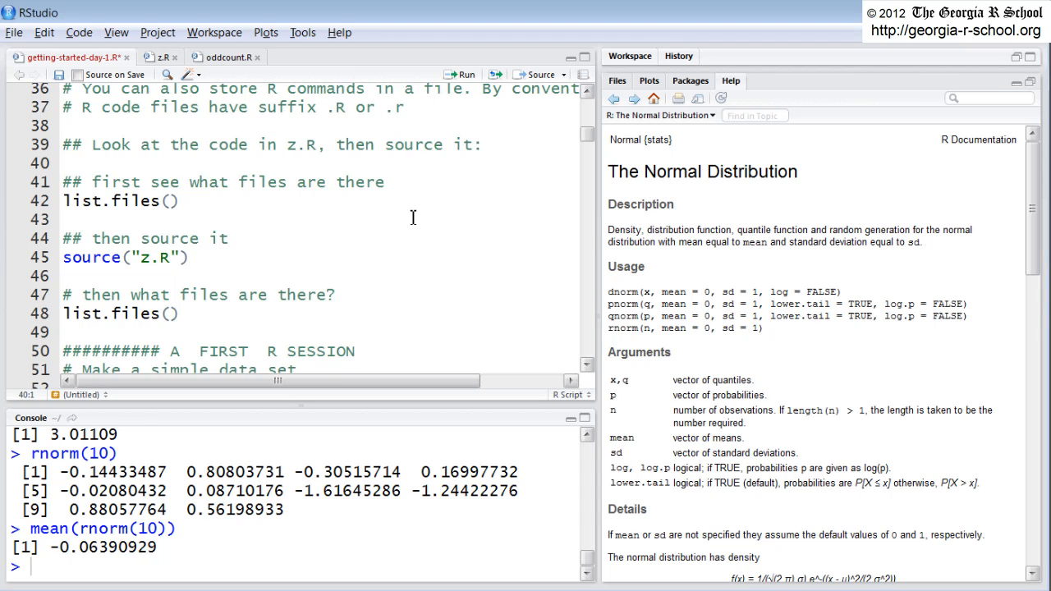
Add a getwd() call on the blank line above the list-files comment.
left_click(64, 163)
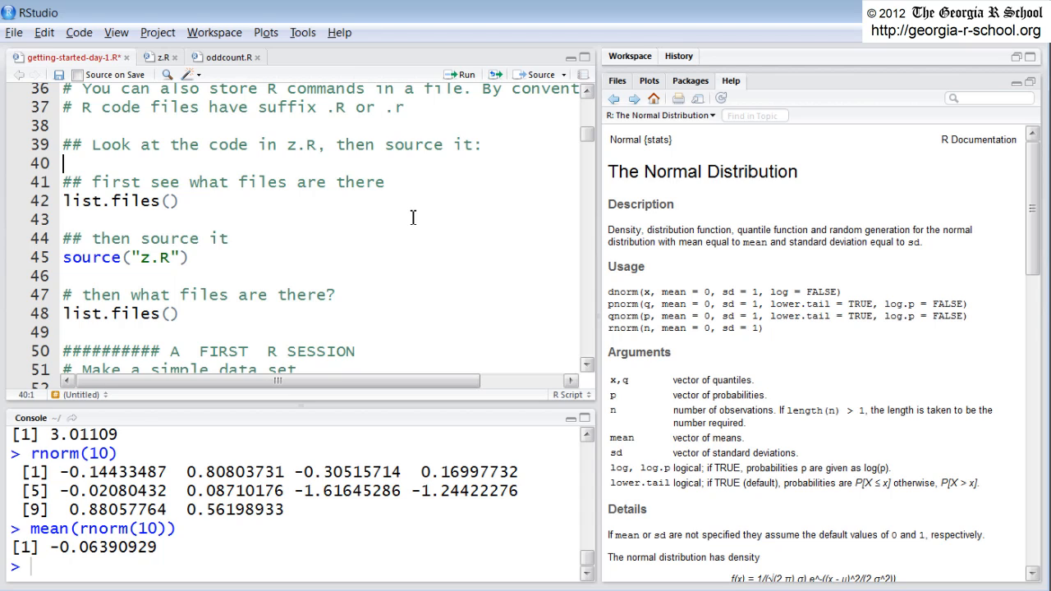
type("getwd")
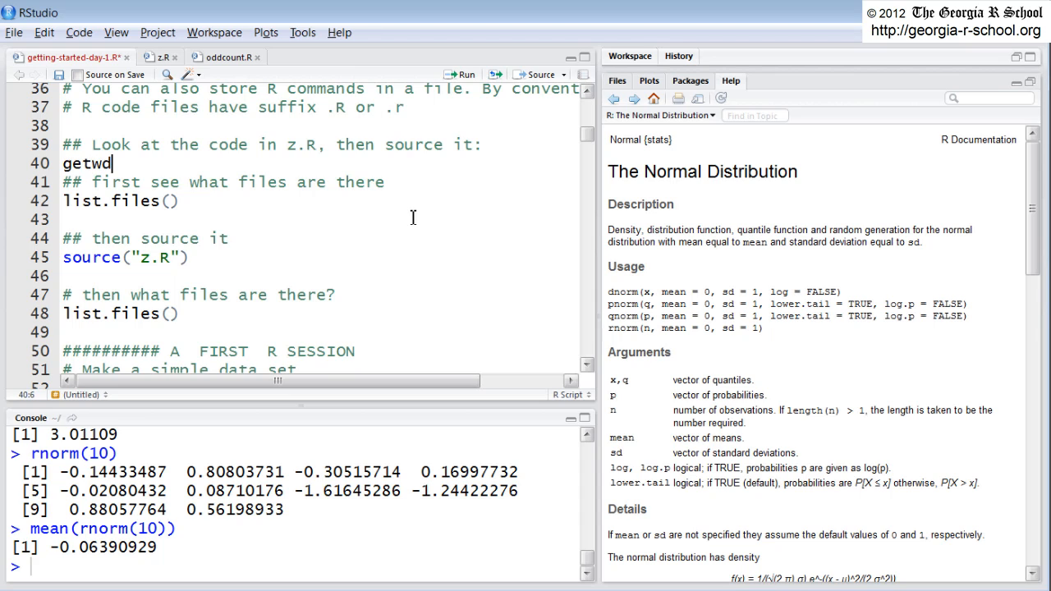
type("()")
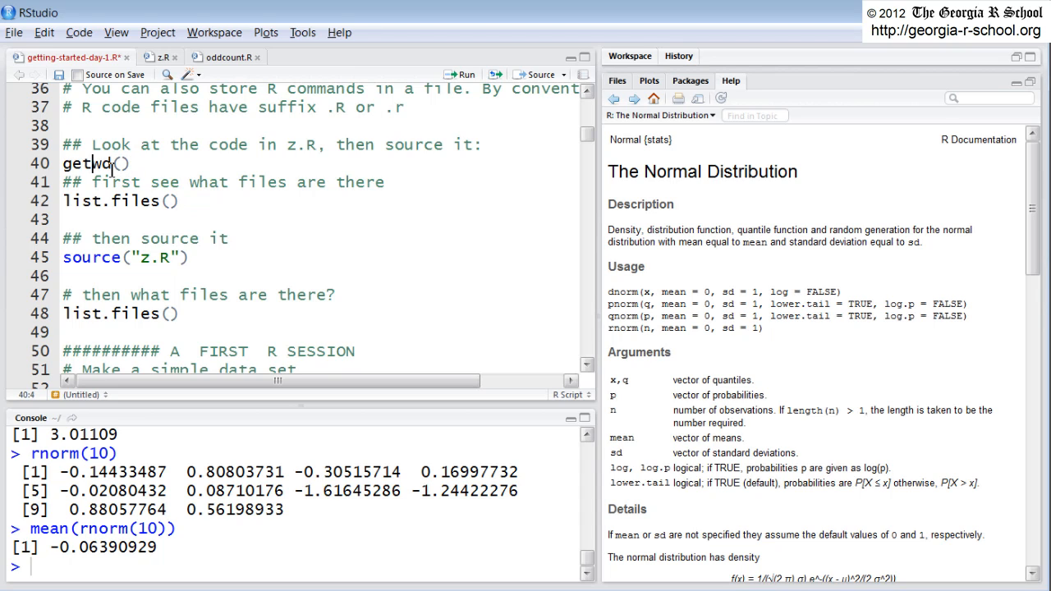
mouse_move(381, 108)
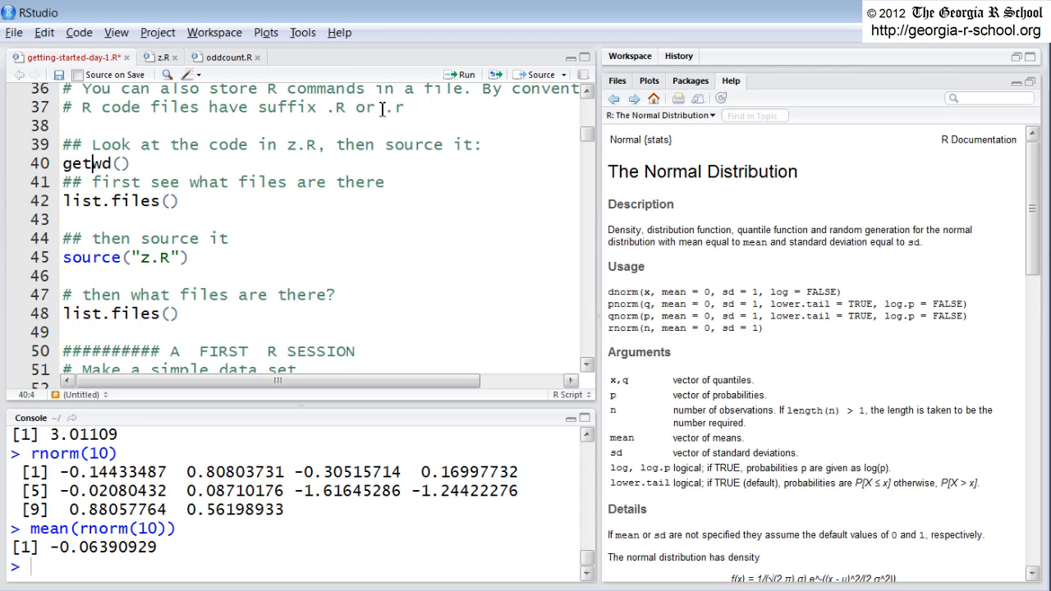